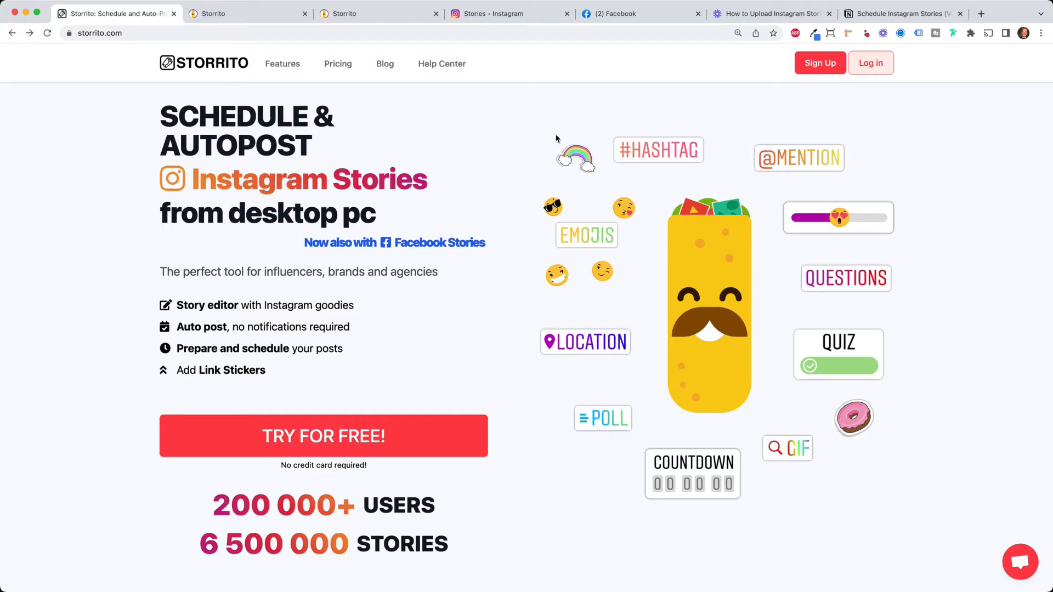
mouse_move(487, 142)
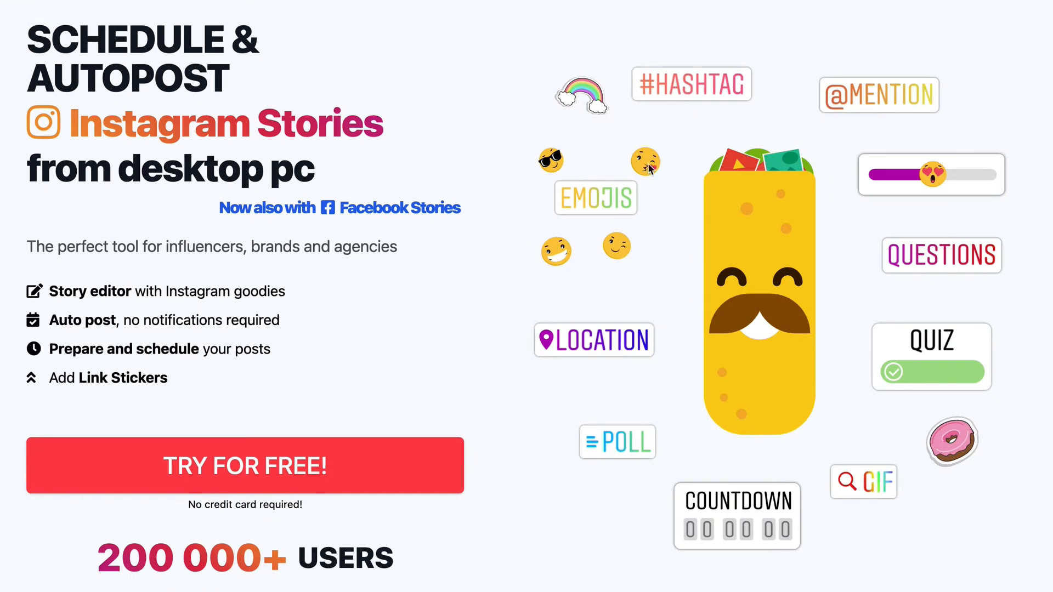
mouse_move(786, 123)
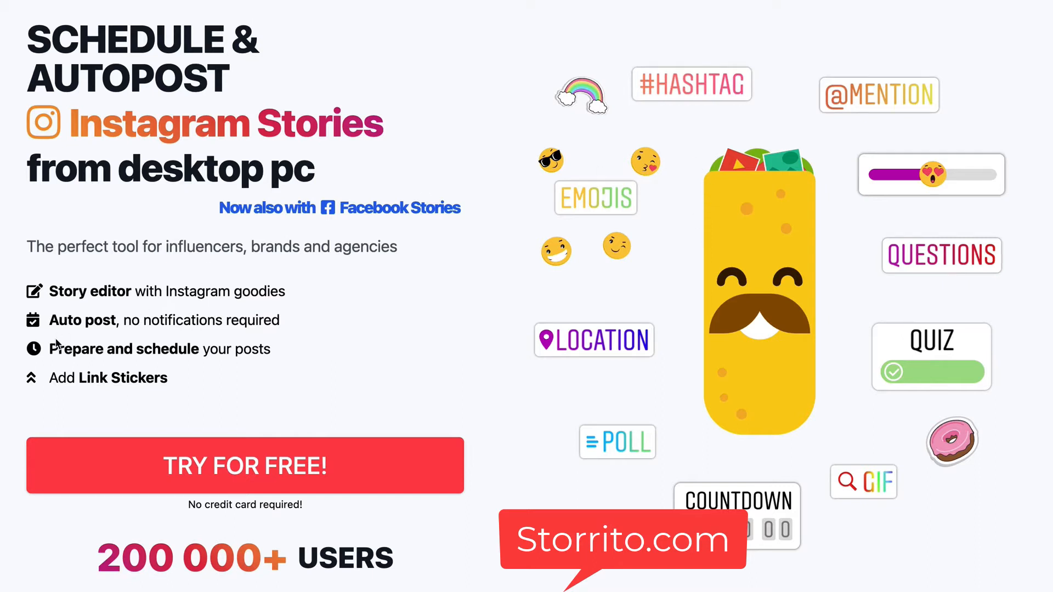
Open the 'TRY FOR FREE!' sign-up page for a new Storrito account.
double_click(81, 320)
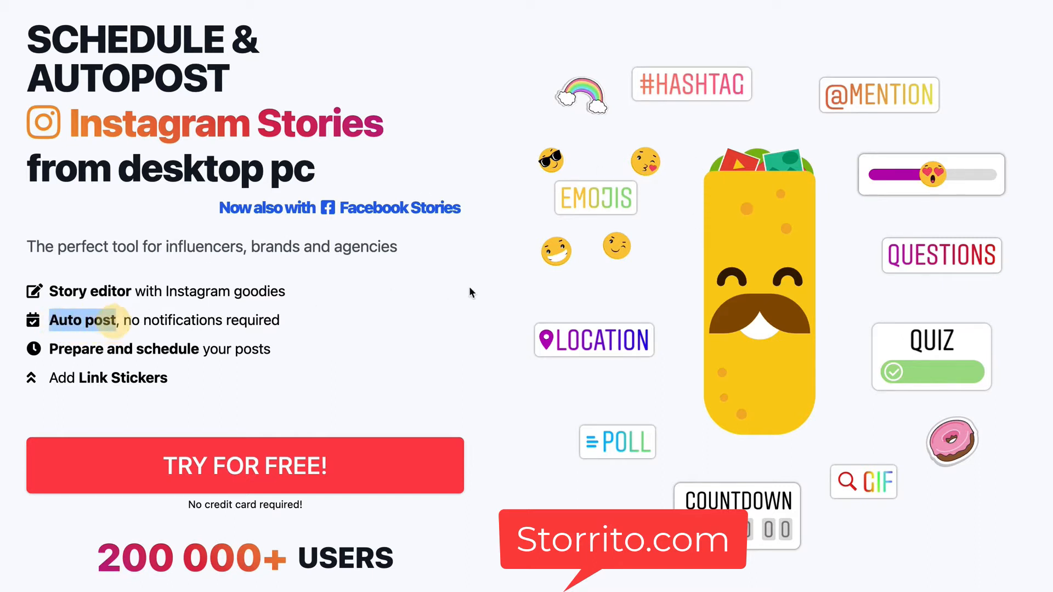
mouse_move(489, 292)
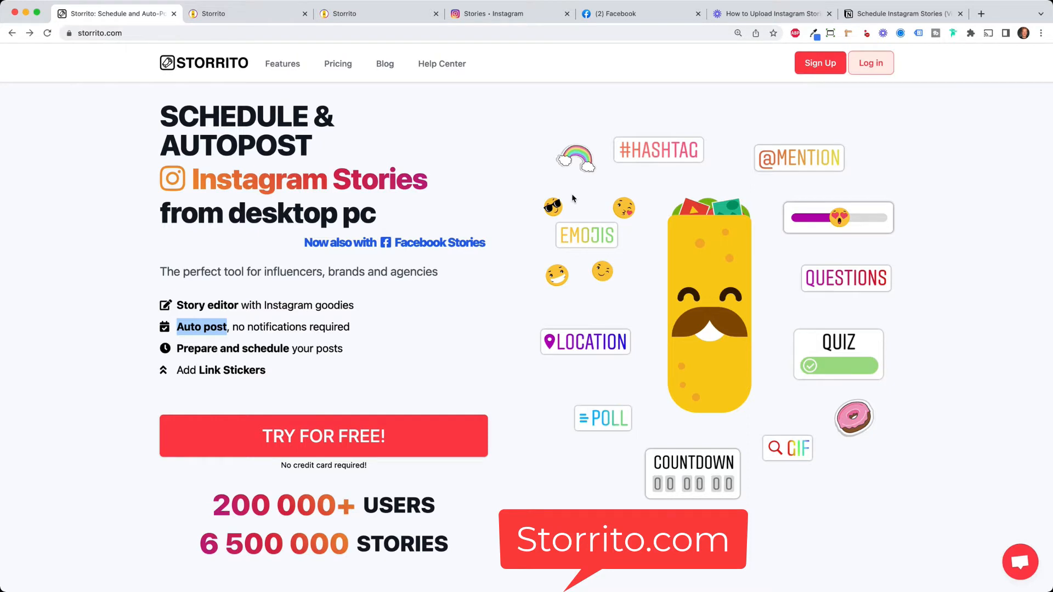
mouse_move(449, 368)
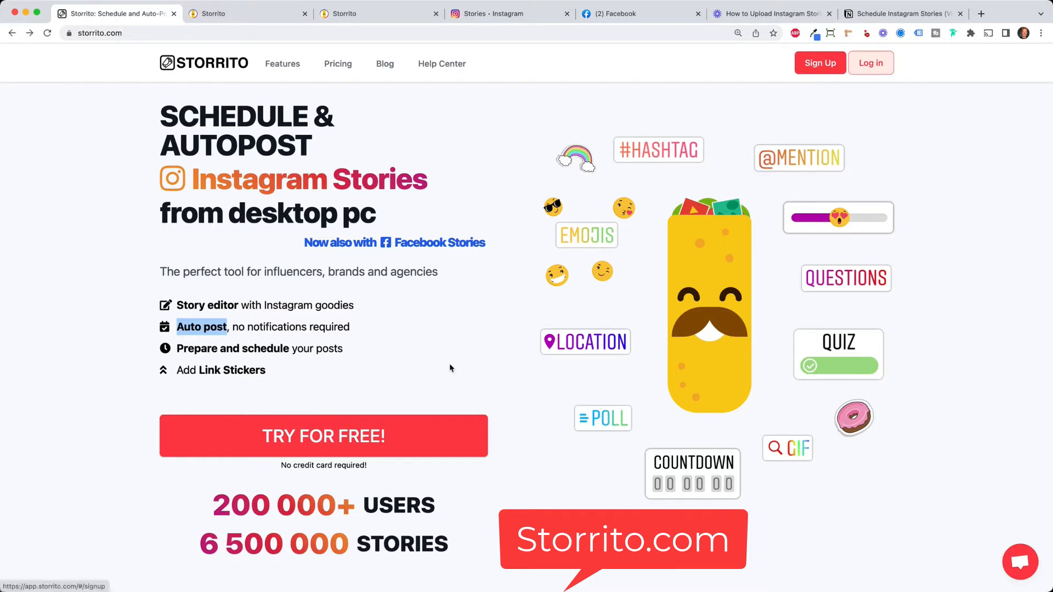
click(323, 436)
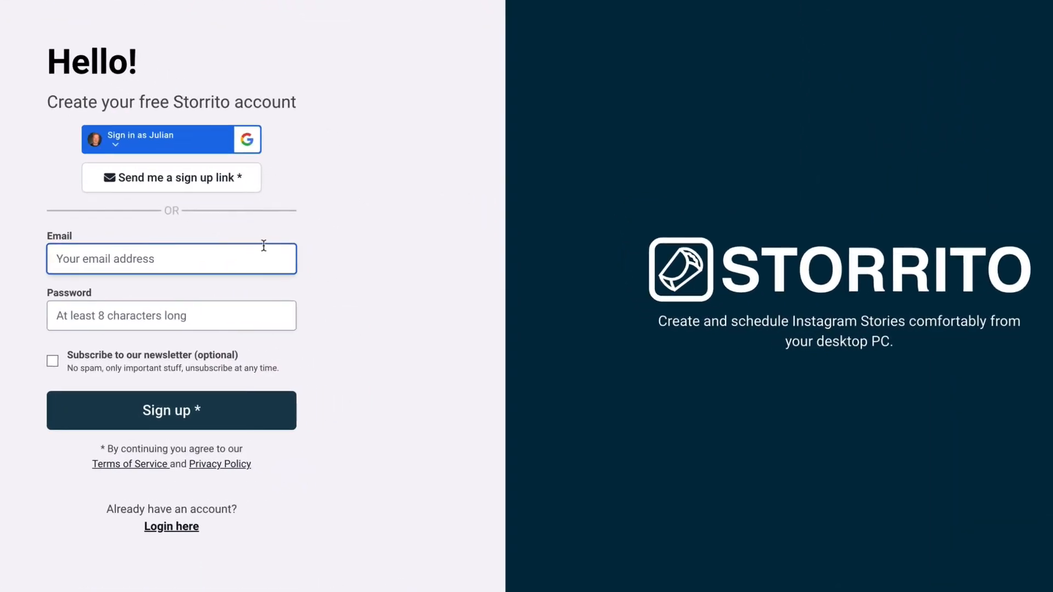
mouse_move(386, 236)
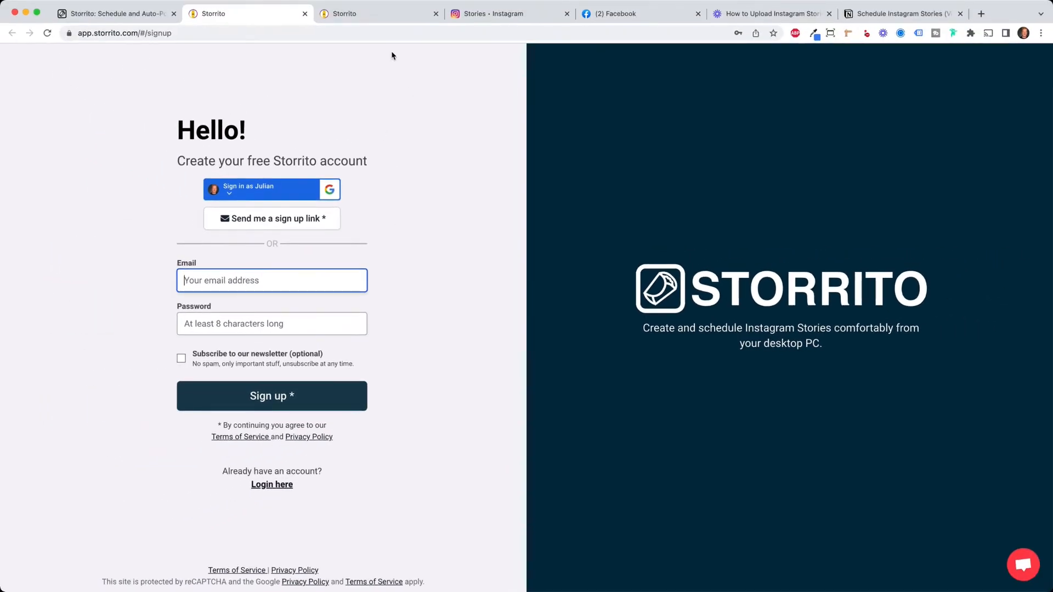
Start an Instagram connection with Germany/cologne location, then close the login to view linked accounts.
click(380, 13)
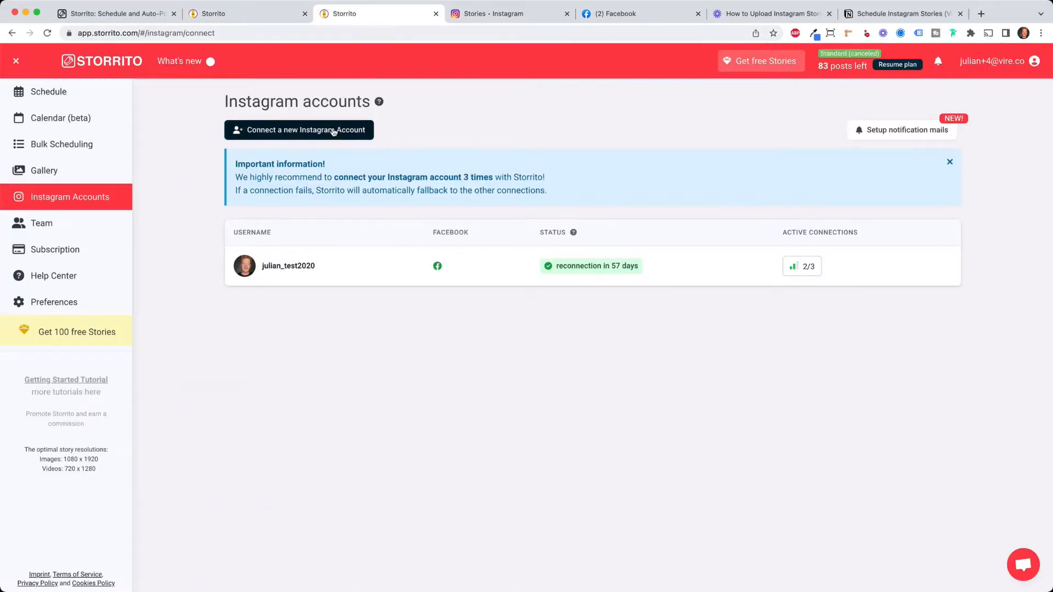
click(299, 130)
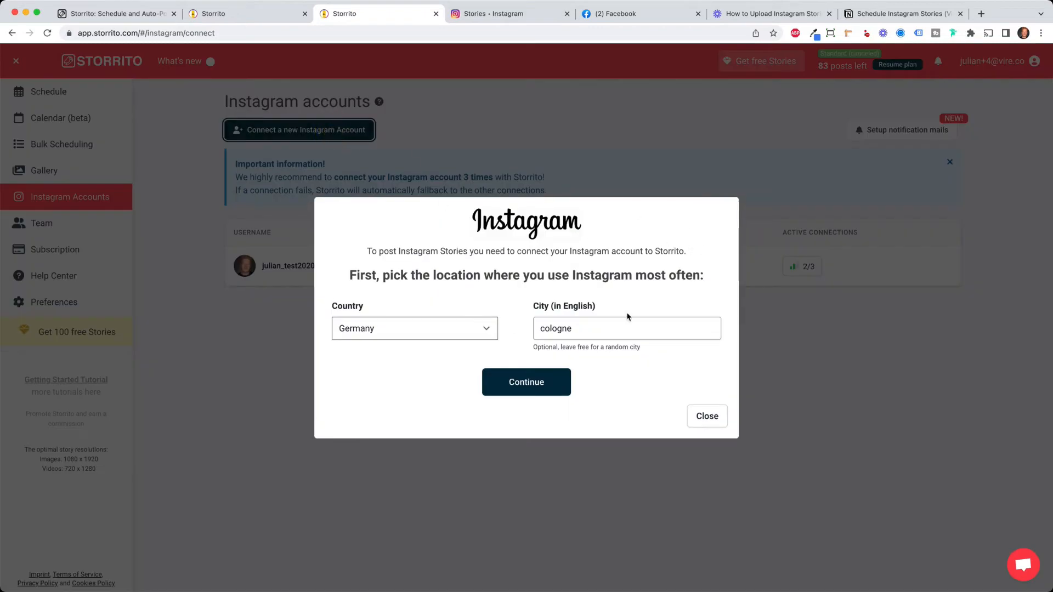
mouse_move(670, 316)
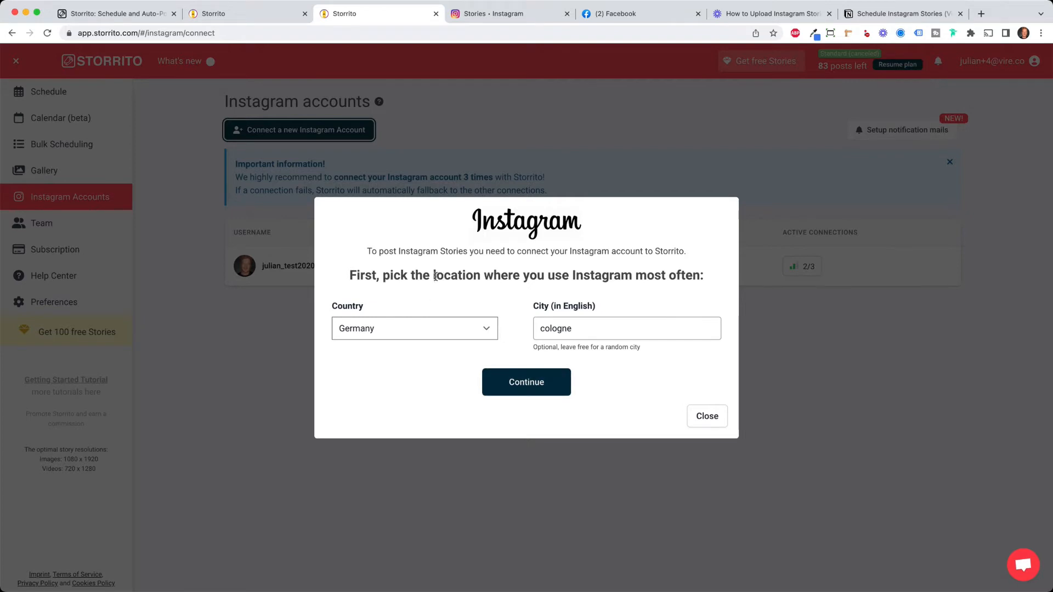
click(526, 382)
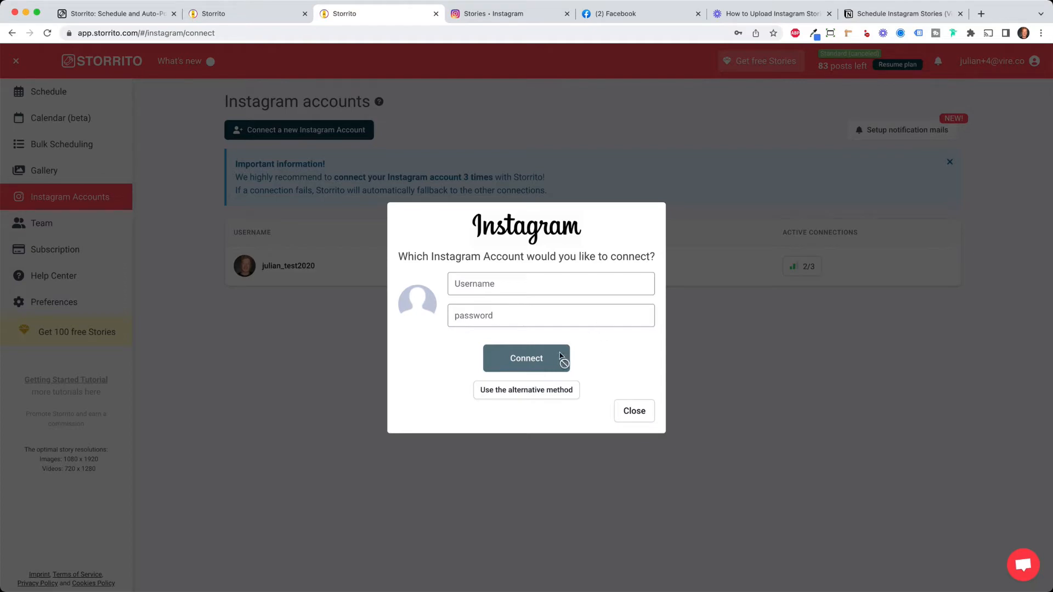
click(633, 410)
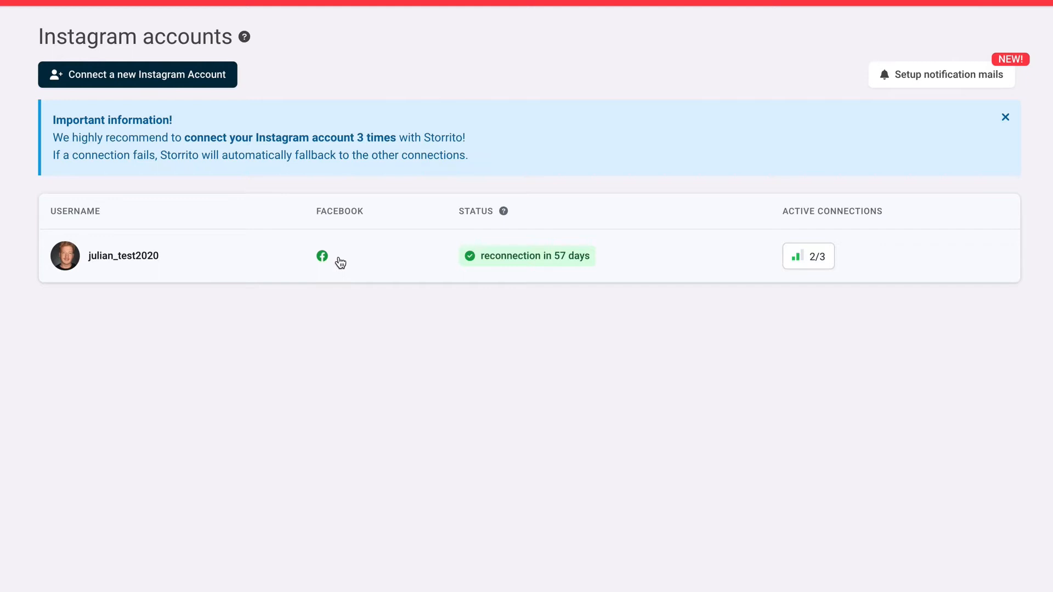
mouse_move(339, 254)
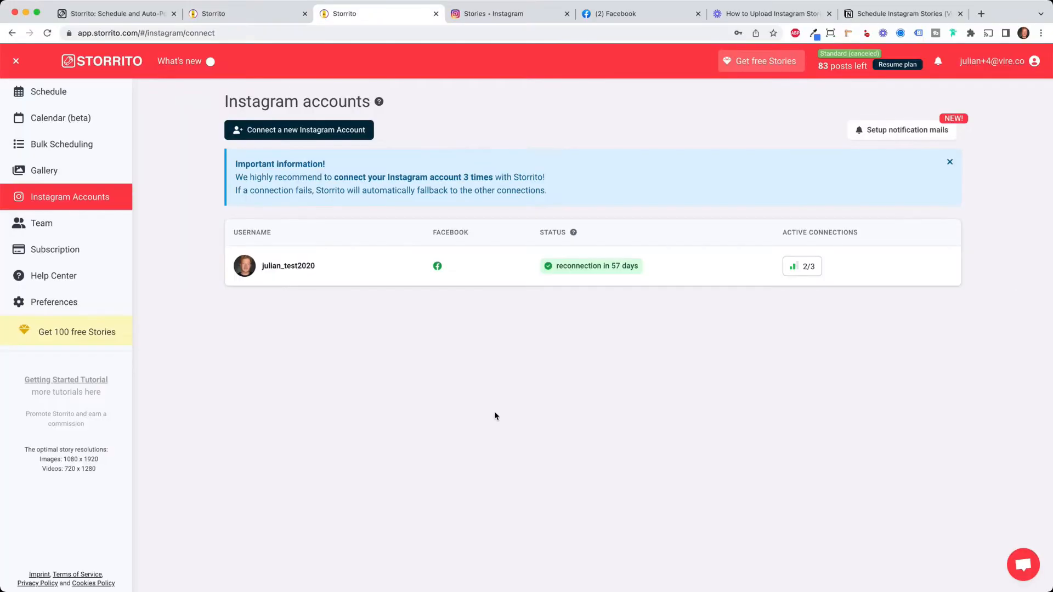
Upload the beach umbrella photo to the Gallery as 'image 1 Kopie'.
click(44, 171)
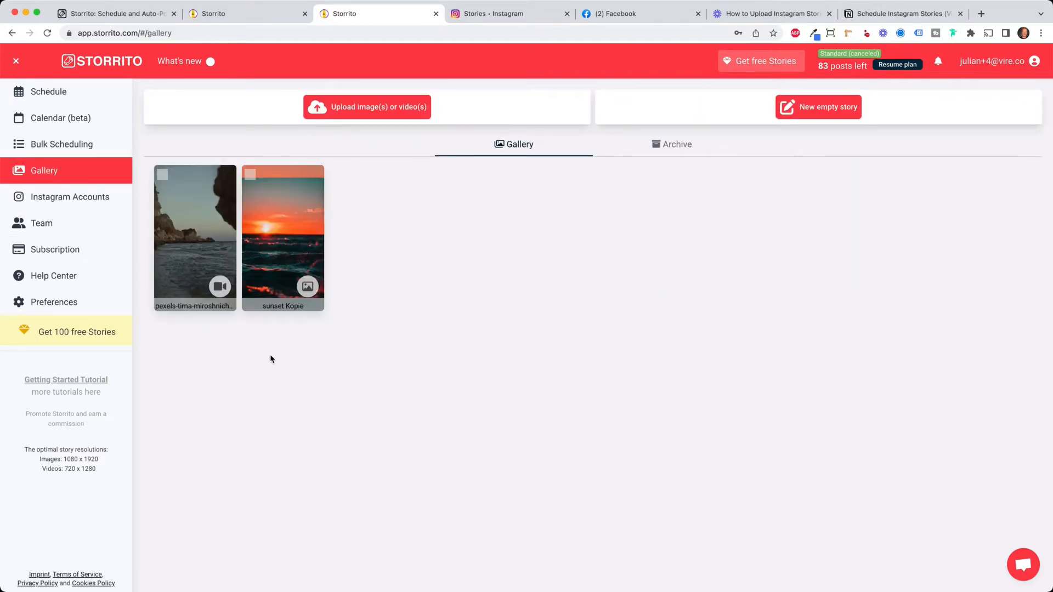
mouse_move(368, 297)
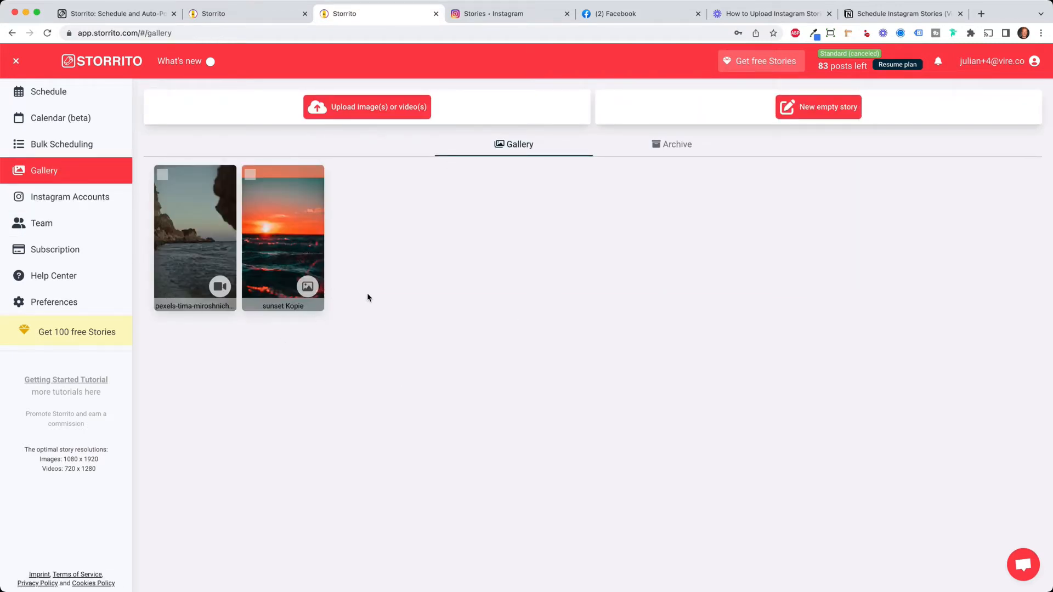
mouse_move(194, 292)
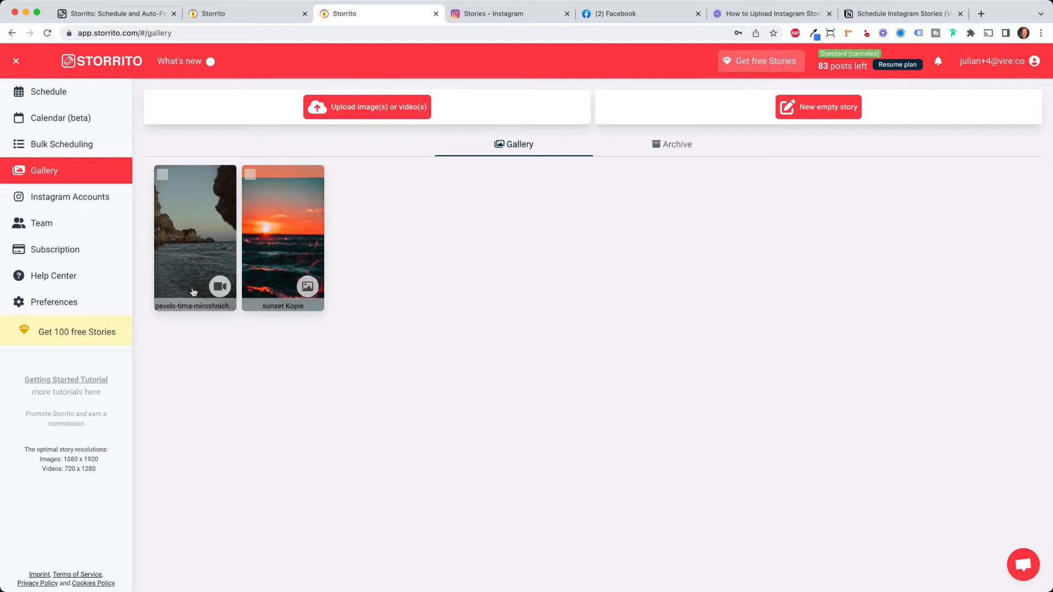
mouse_move(204, 259)
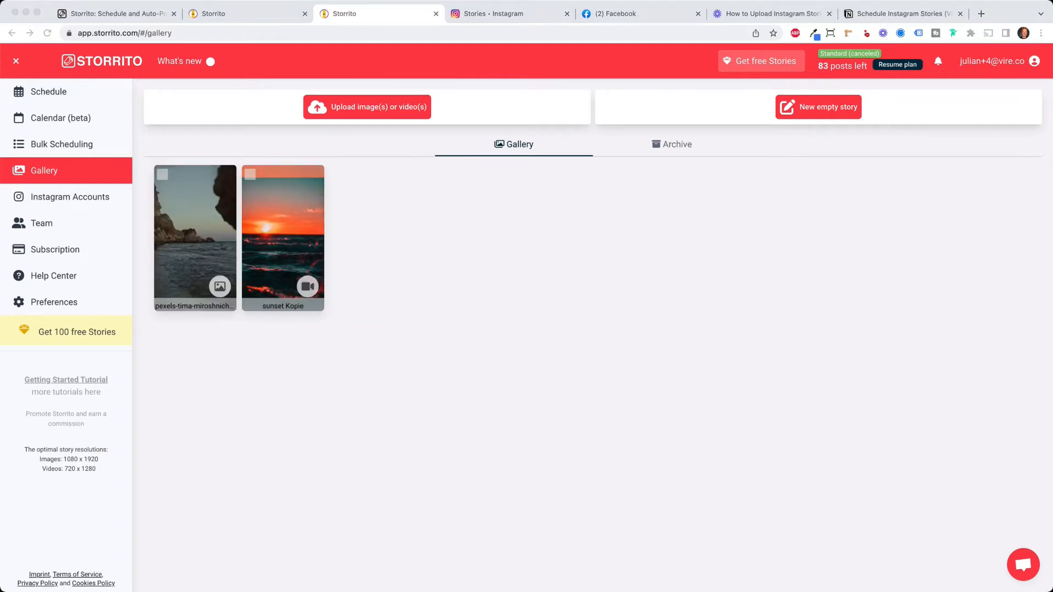
mouse_move(402, 117)
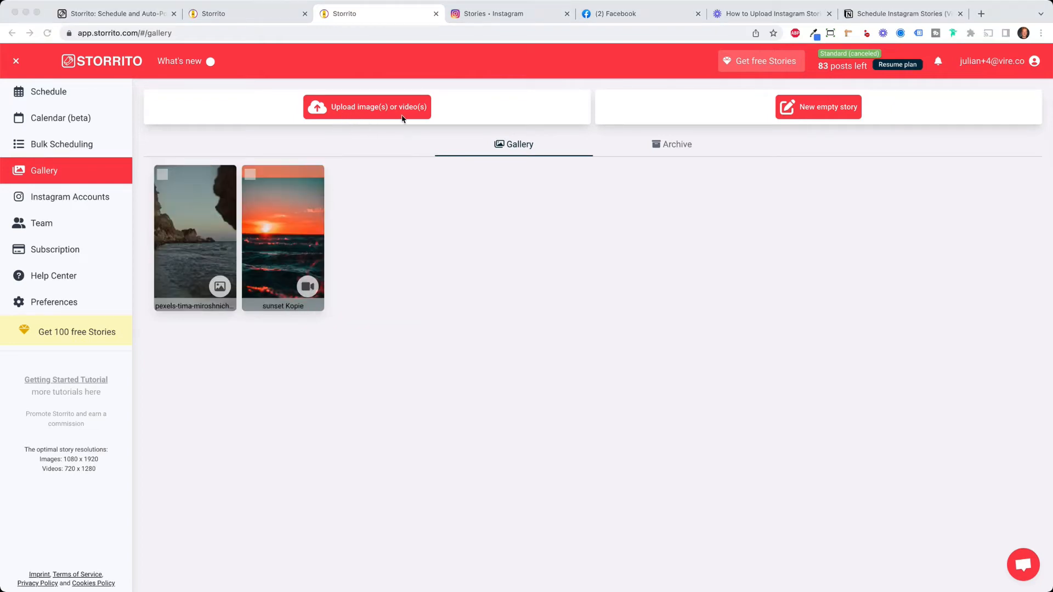
drag(255, 269, 255, 272)
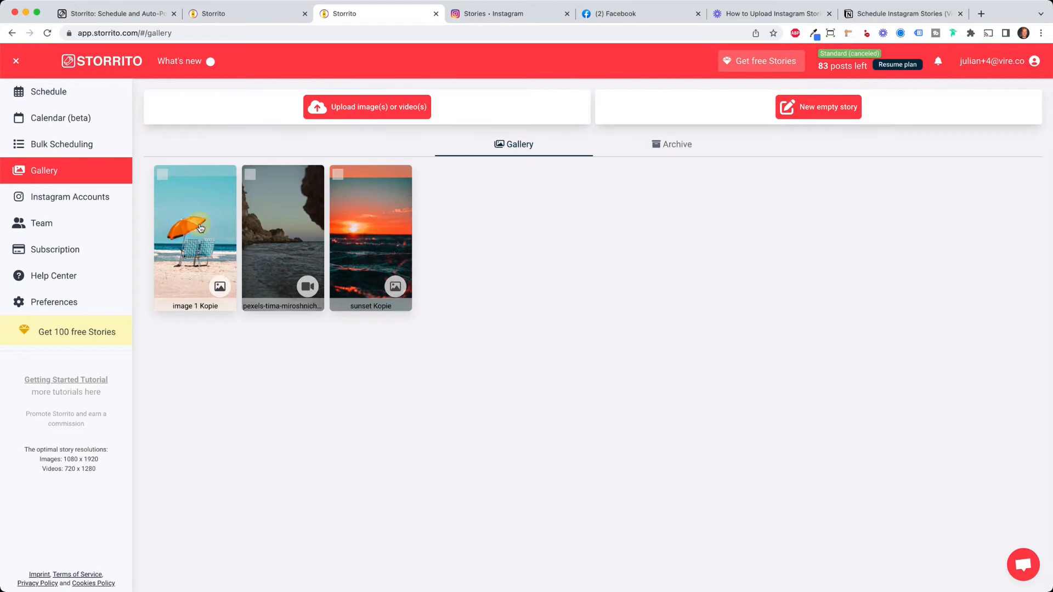
Open 'image 1 Kopie' from the gallery and launch it in the story editor.
click(195, 236)
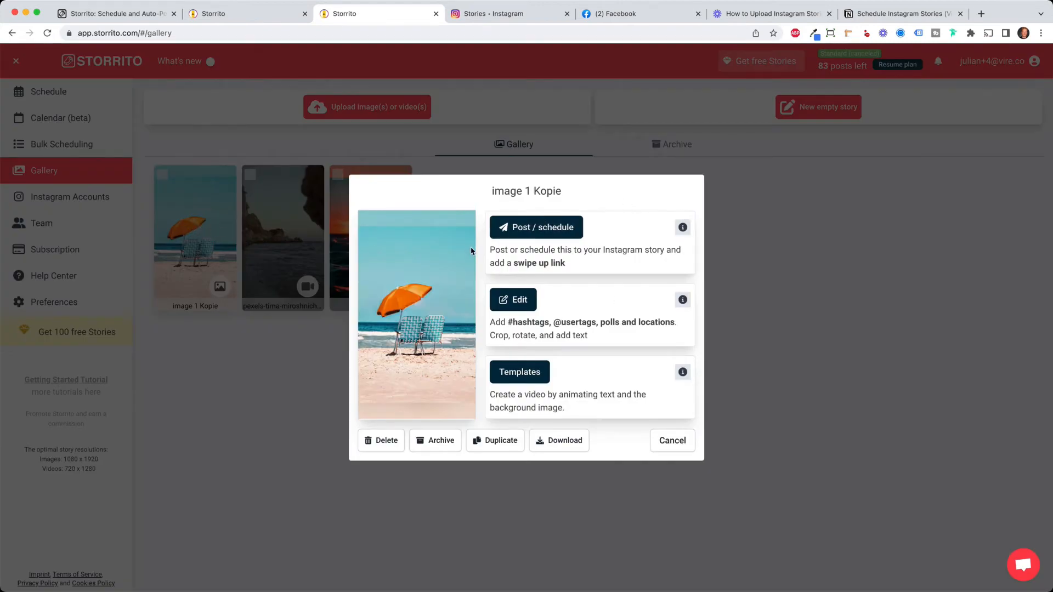
mouse_move(536, 227)
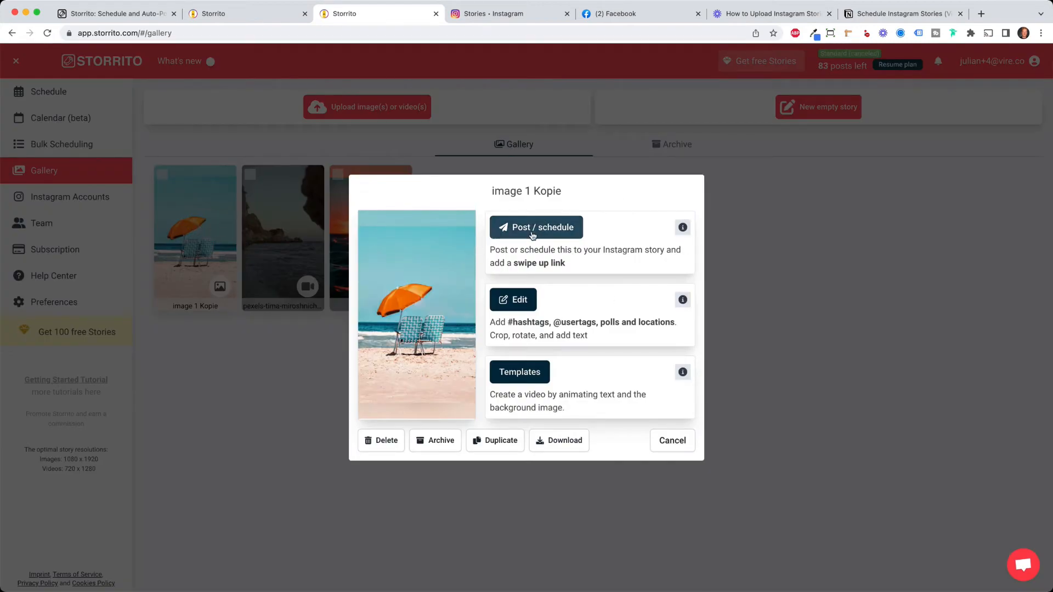
mouse_move(572, 237)
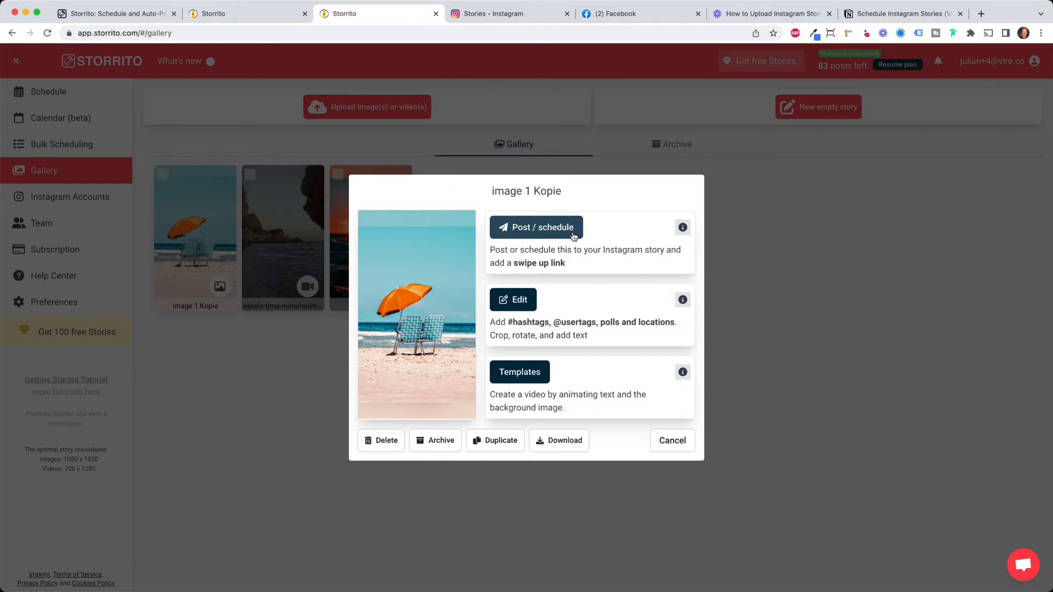
mouse_move(560, 304)
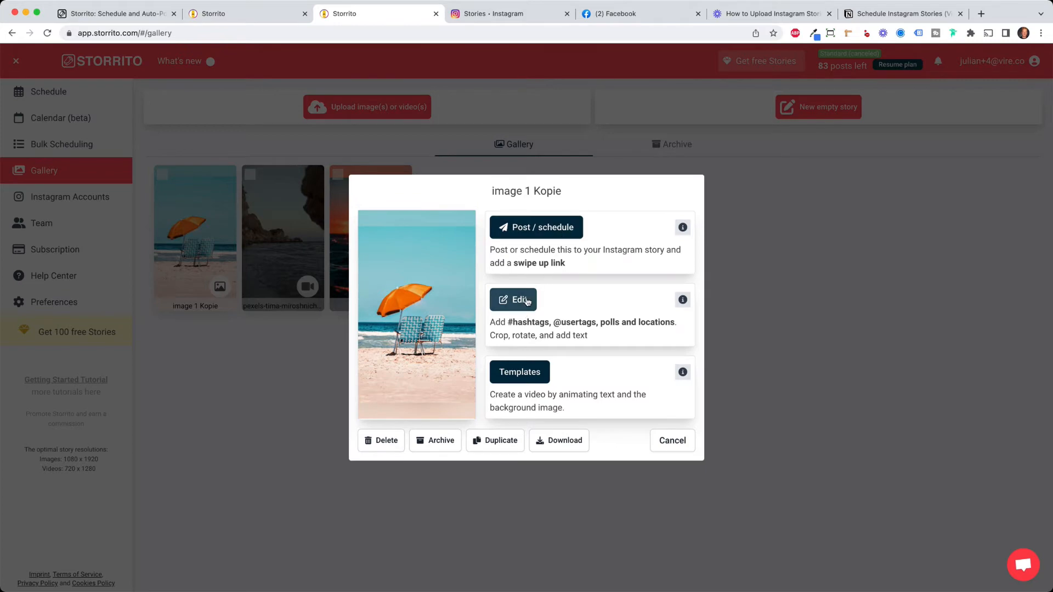
click(513, 299)
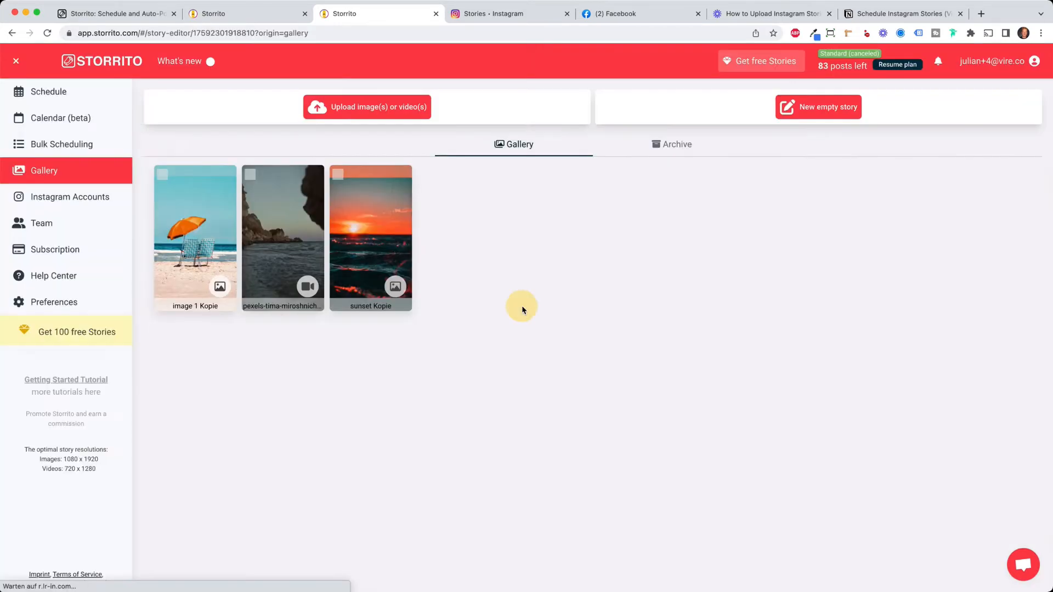
Show the Sticker panel with link and poll options for the beach story.
click(194, 235)
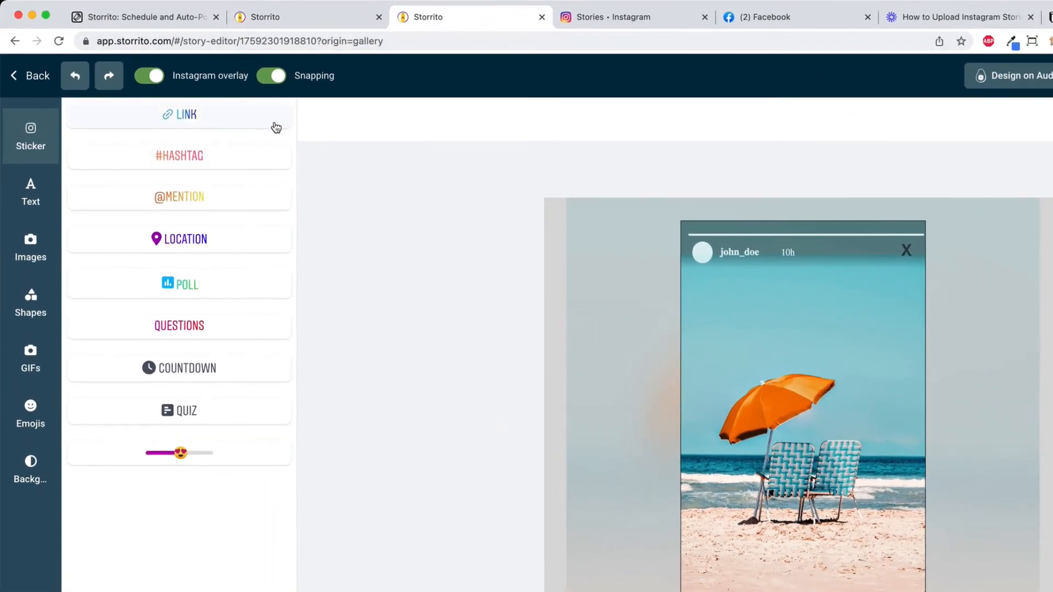
mouse_move(171, 202)
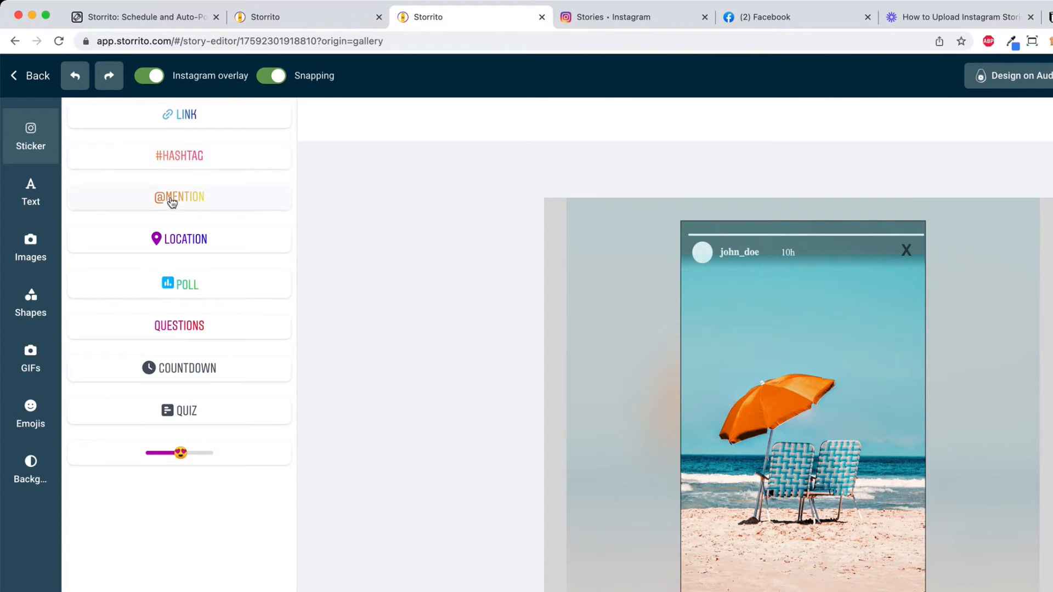
mouse_move(219, 162)
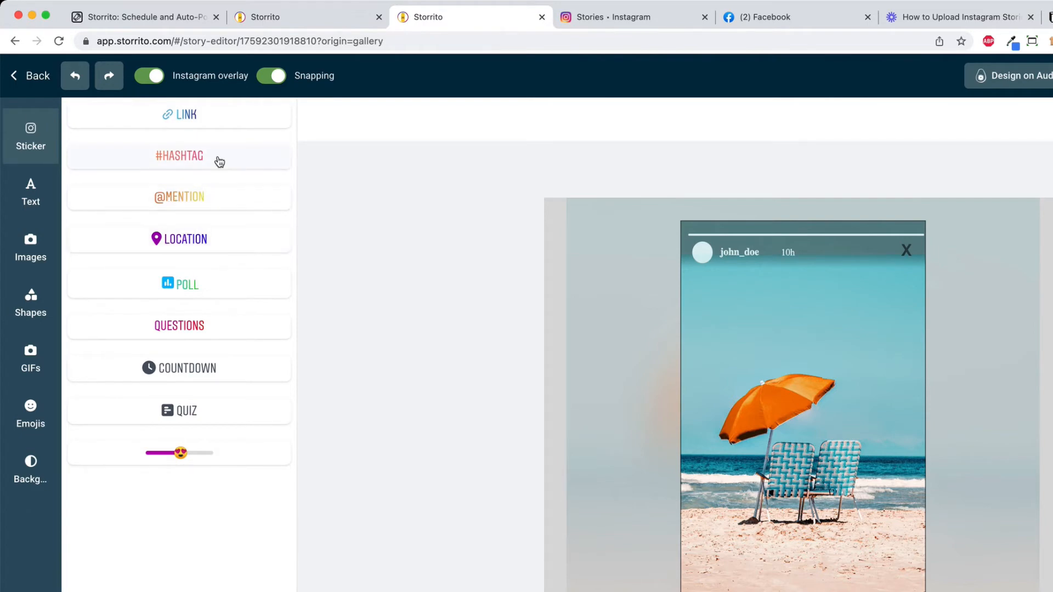
Add a #SUMMER hashtag sticker, then tilt it and place it near the top left.
click(179, 156)
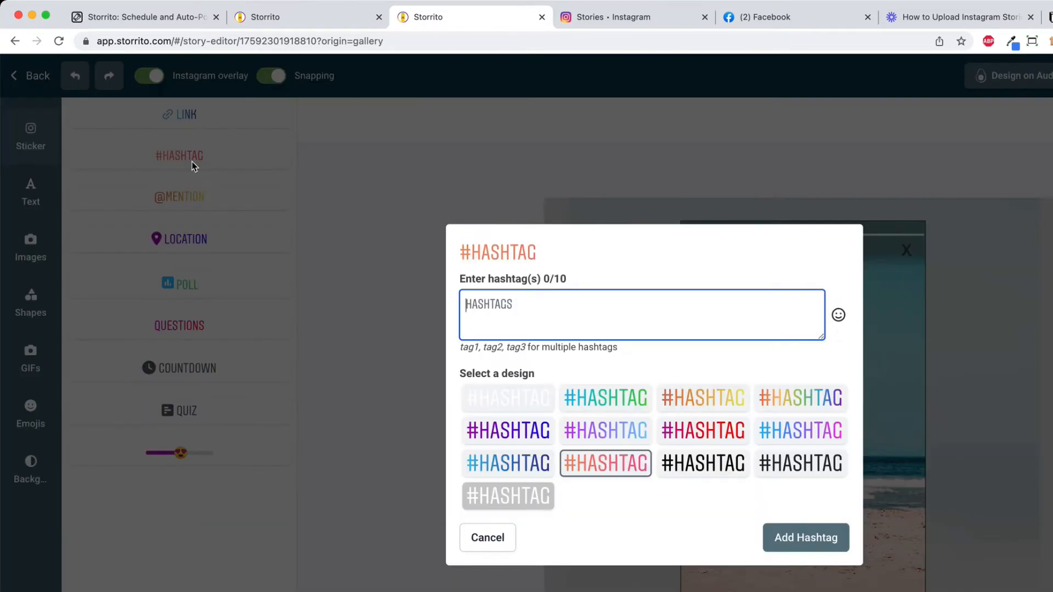
text(SUMMER)
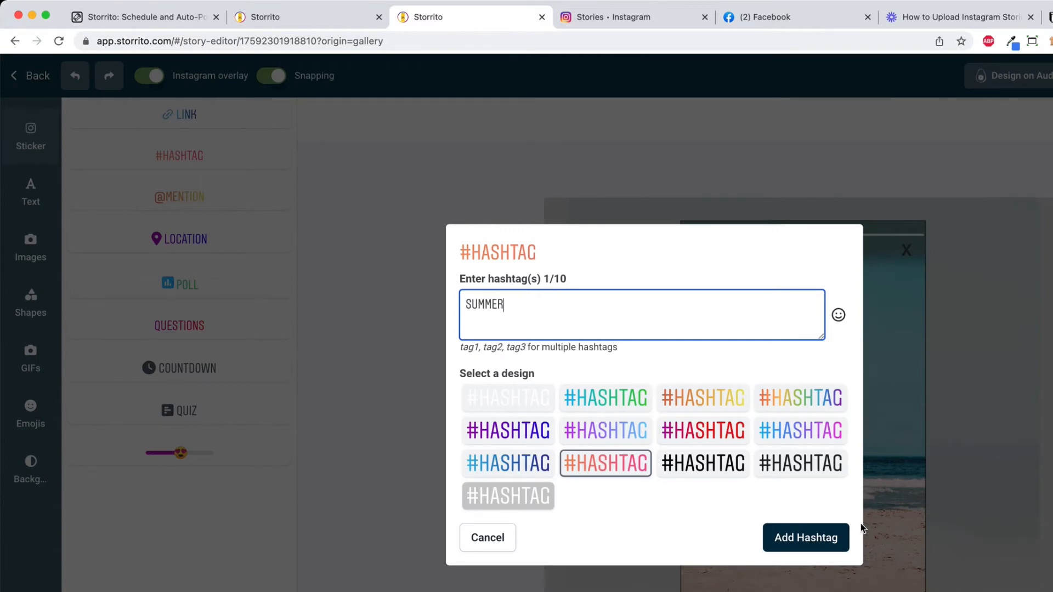
click(805, 537)
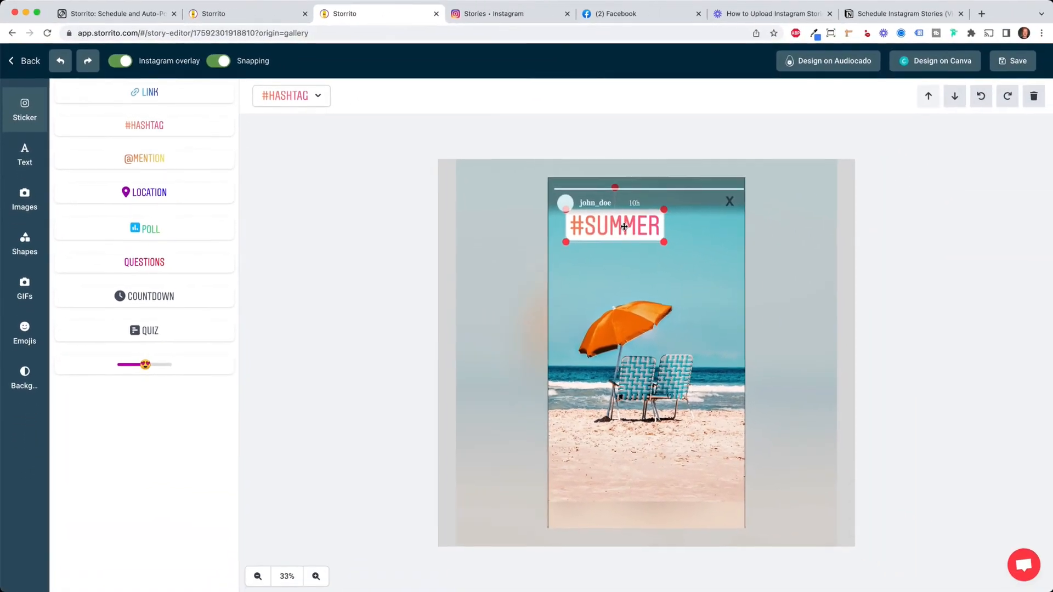
drag(613, 226, 655, 246)
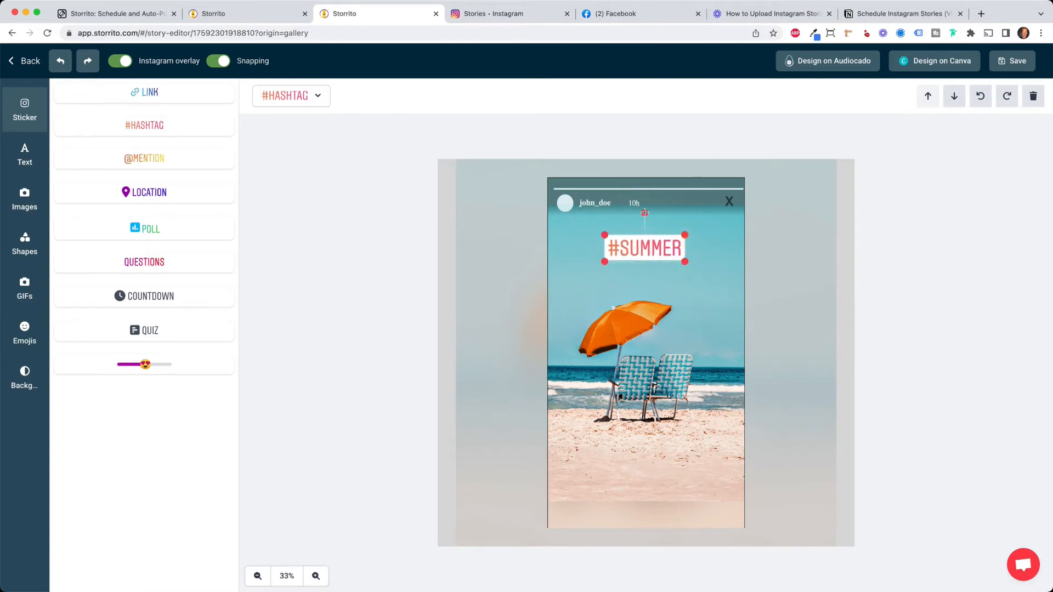
drag(644, 213, 629, 217)
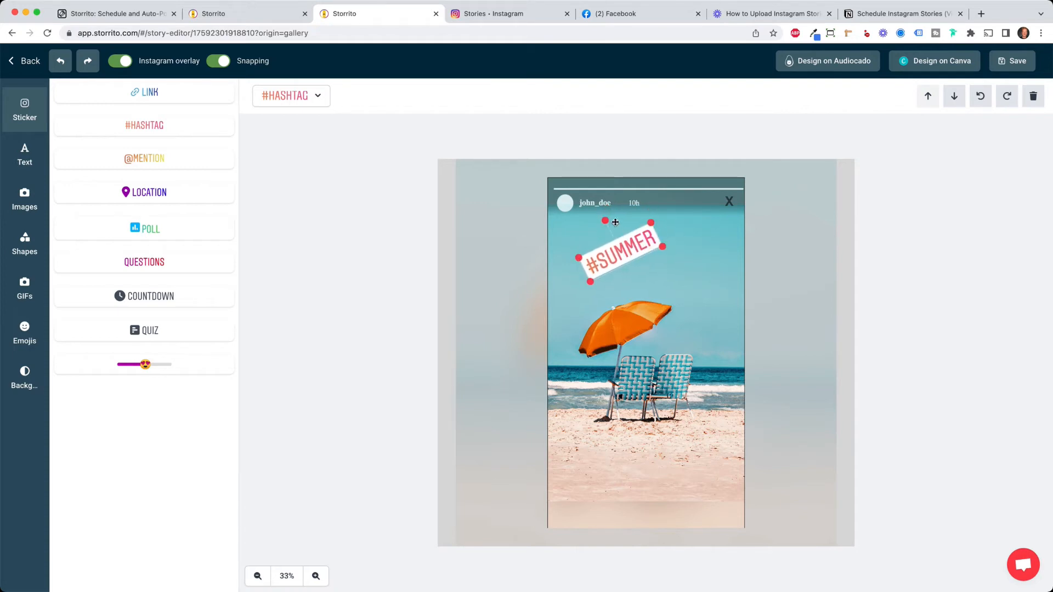
drag(614, 245, 608, 232)
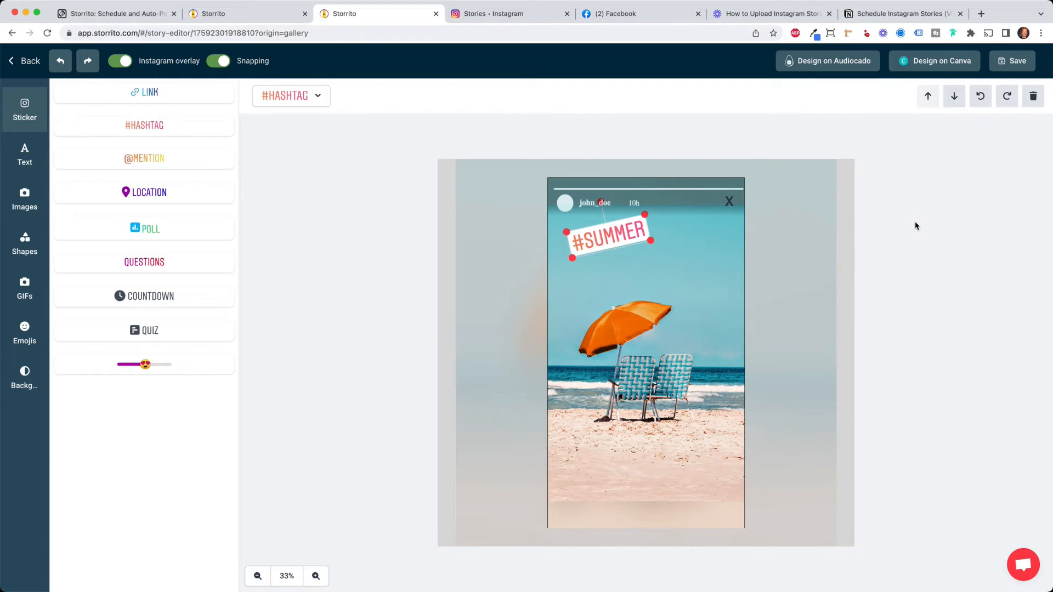
Add a 'Storrito' link sticker for storrito.com and move it to the story's bottom.
click(144, 92)
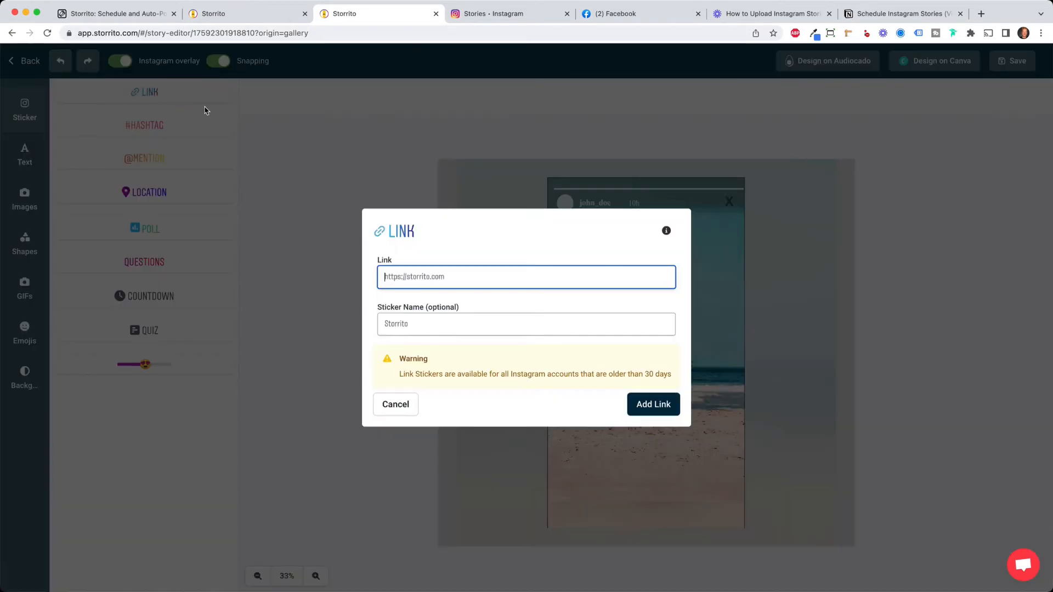
click(526, 323)
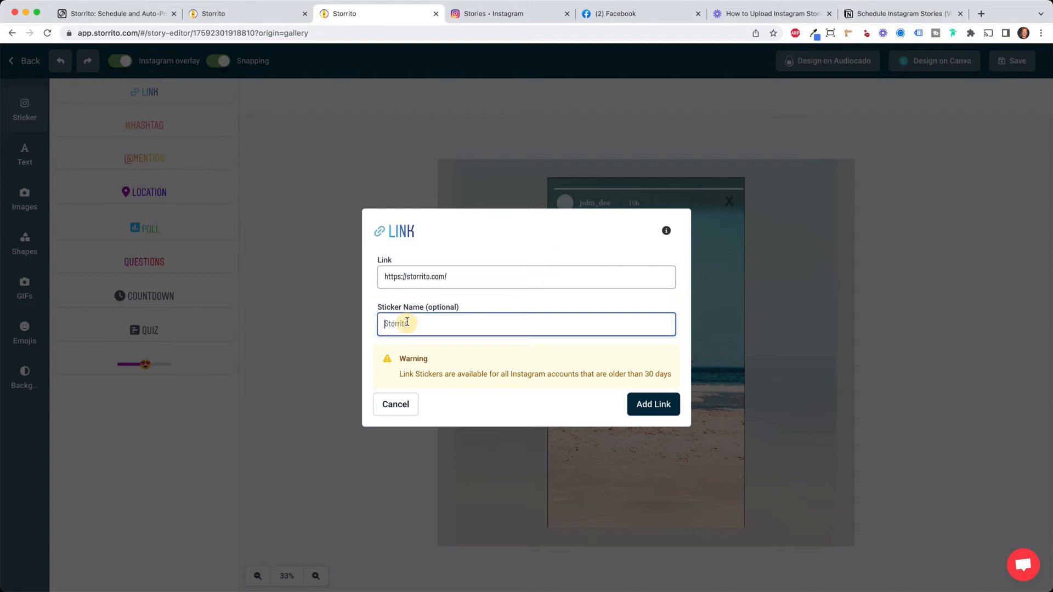
text(Storrito)
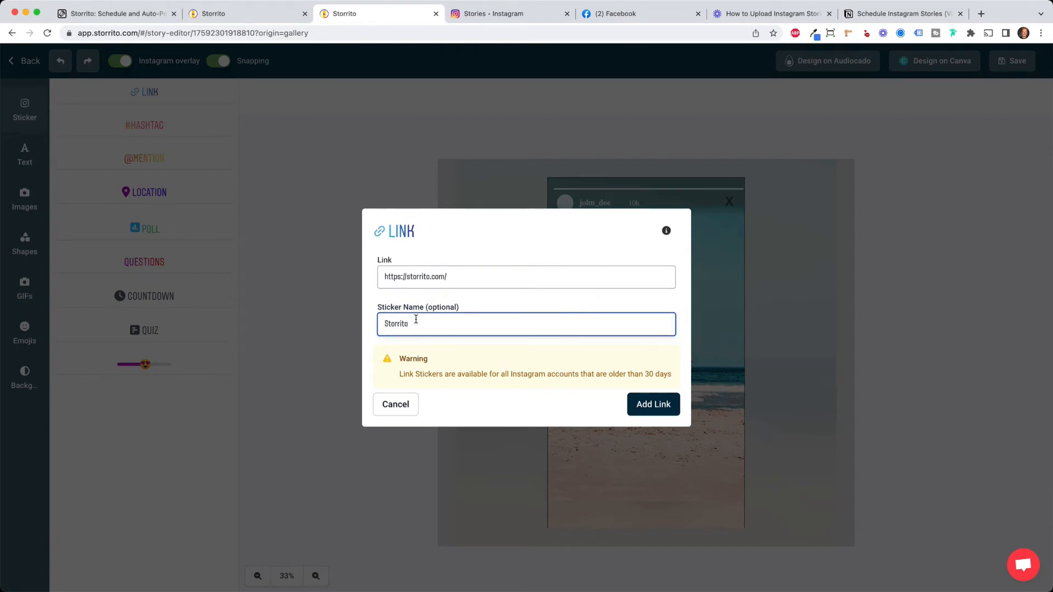
click(652, 403)
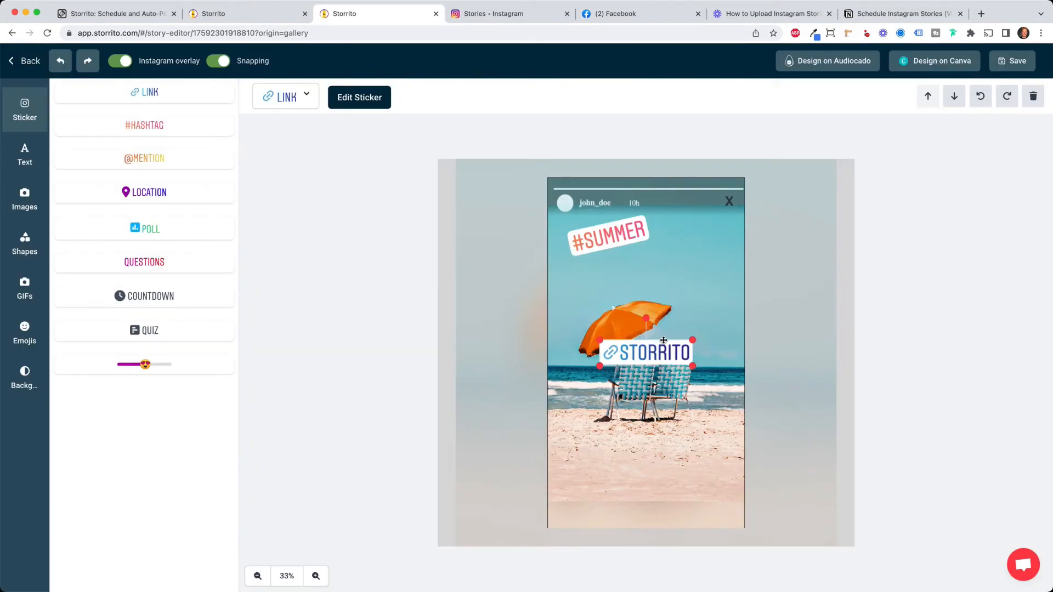
drag(646, 352, 653, 453)
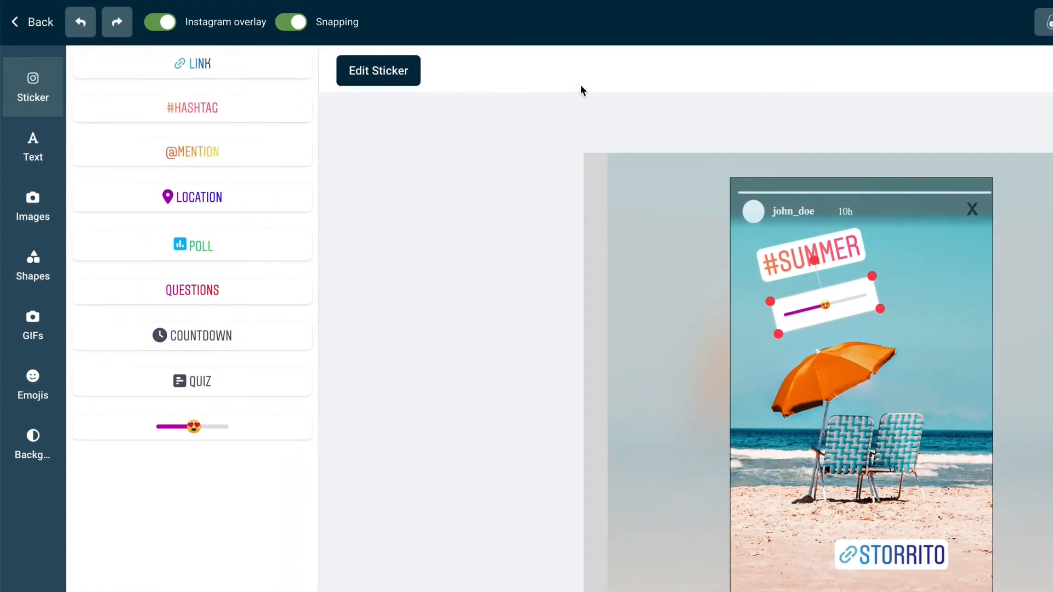
Browse text styles, then drag the emoji slider sticker off the story canvas.
click(32, 146)
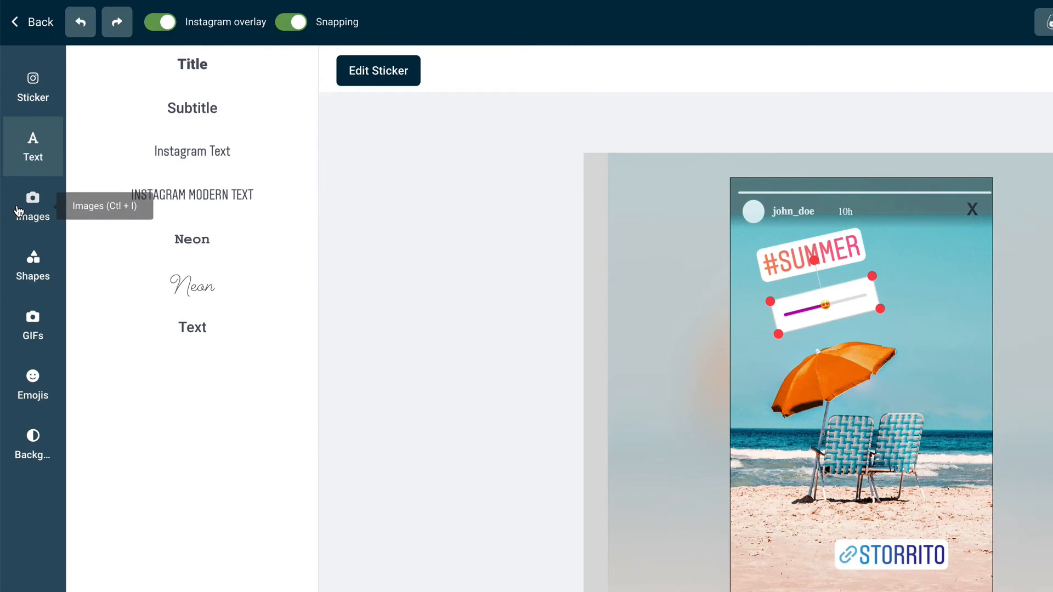
mouse_move(39, 273)
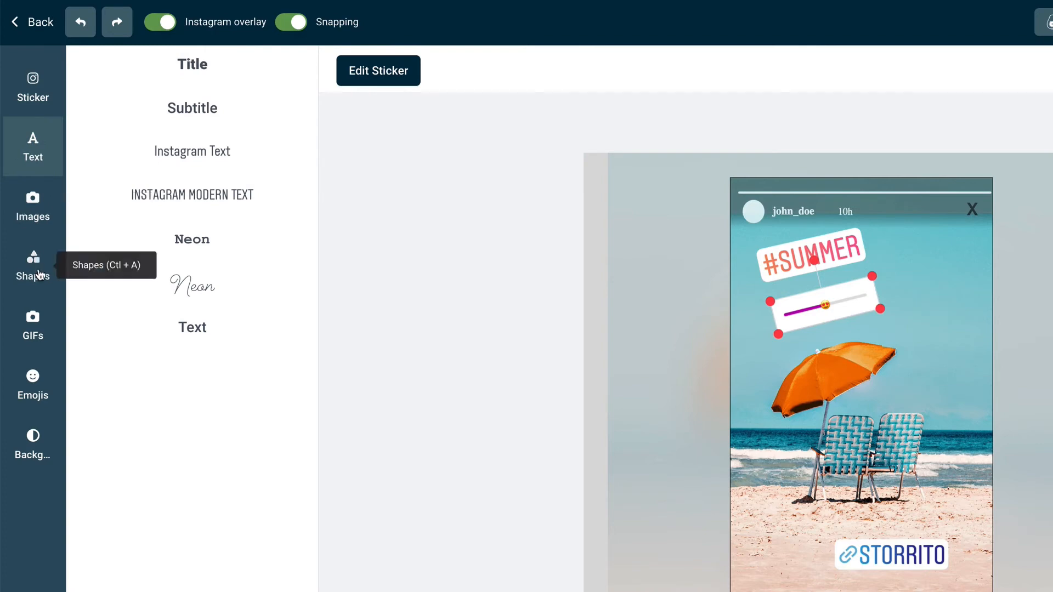
mouse_move(507, 341)
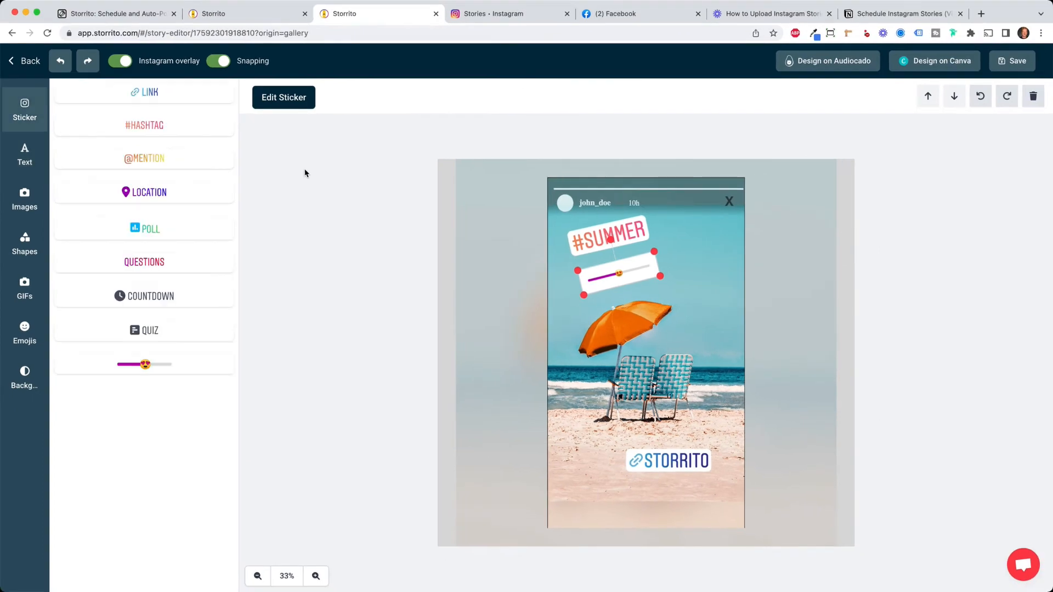
drag(618, 274, 661, 267)
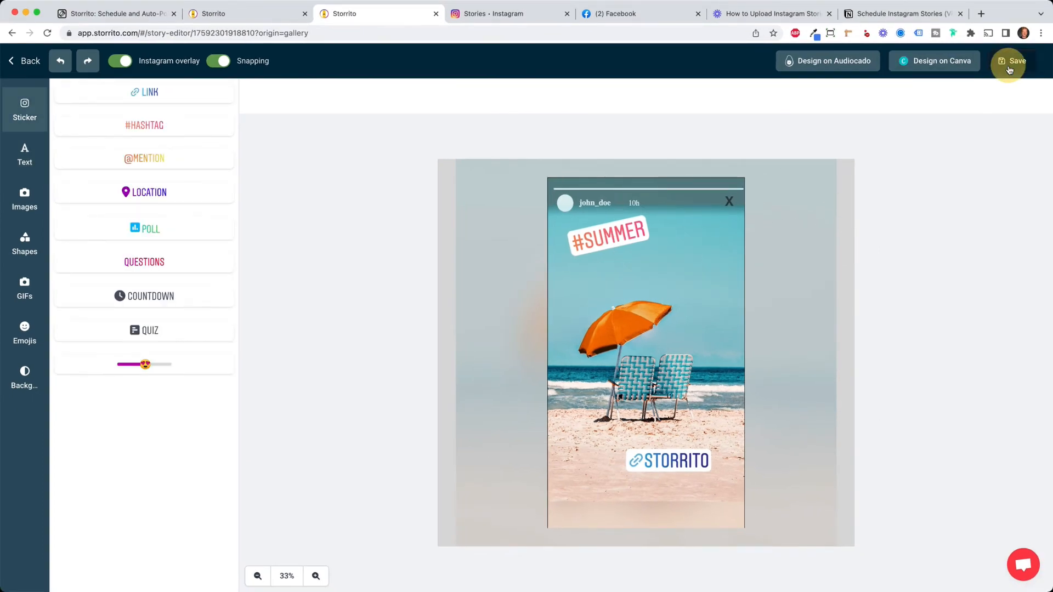
Save the stickered beach story and open Post / schedule from its gallery entry.
click(1013, 61)
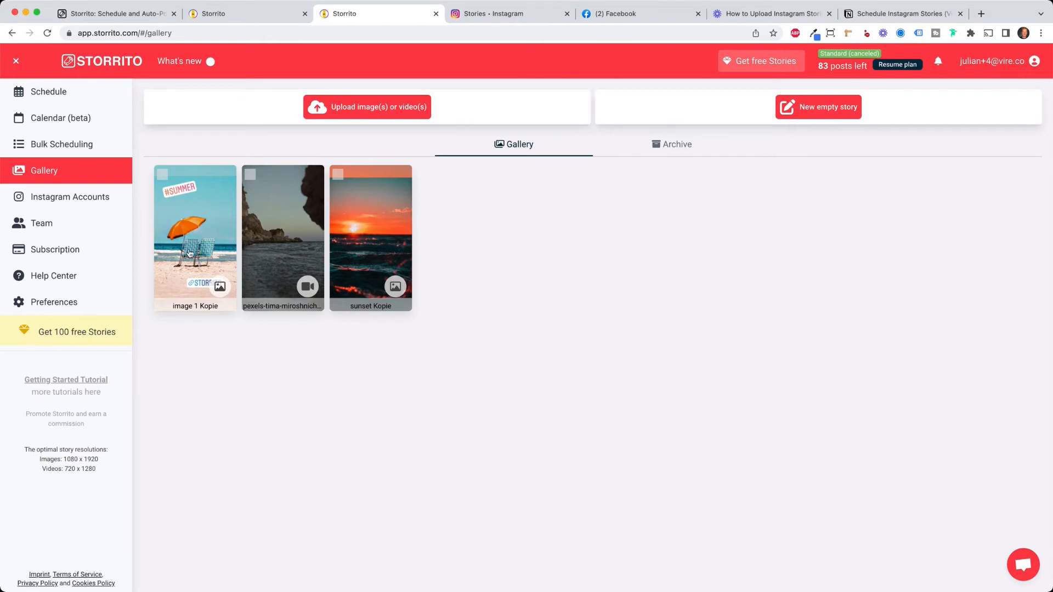
click(194, 238)
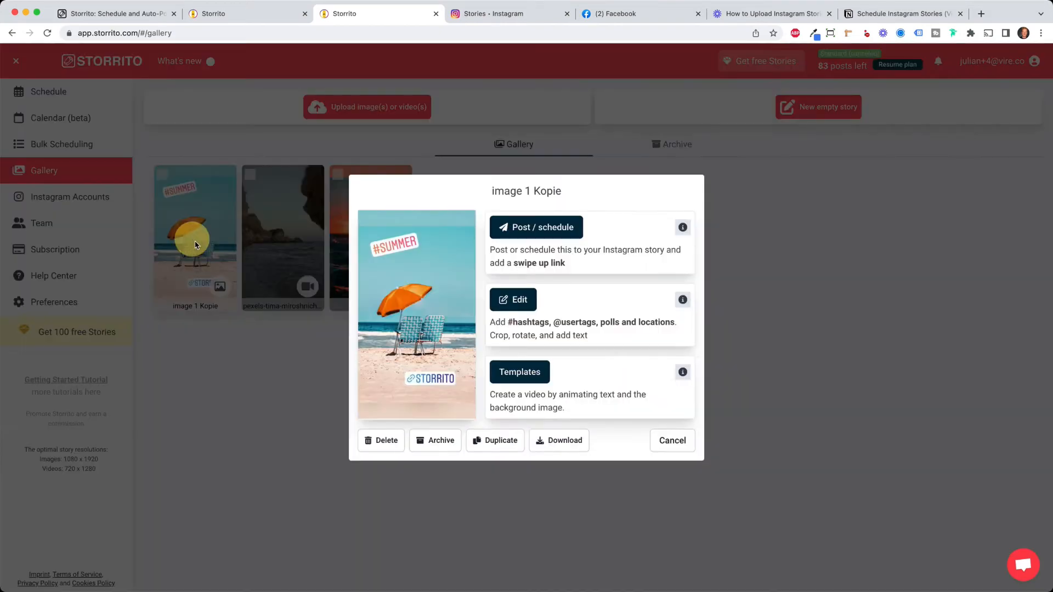
scroll(down, 3)
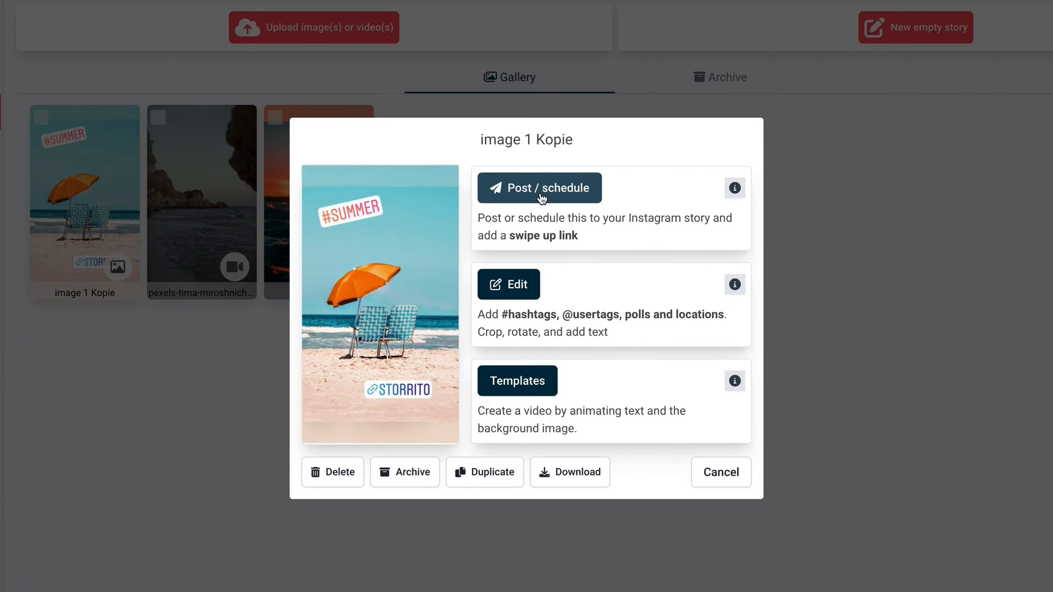
click(539, 187)
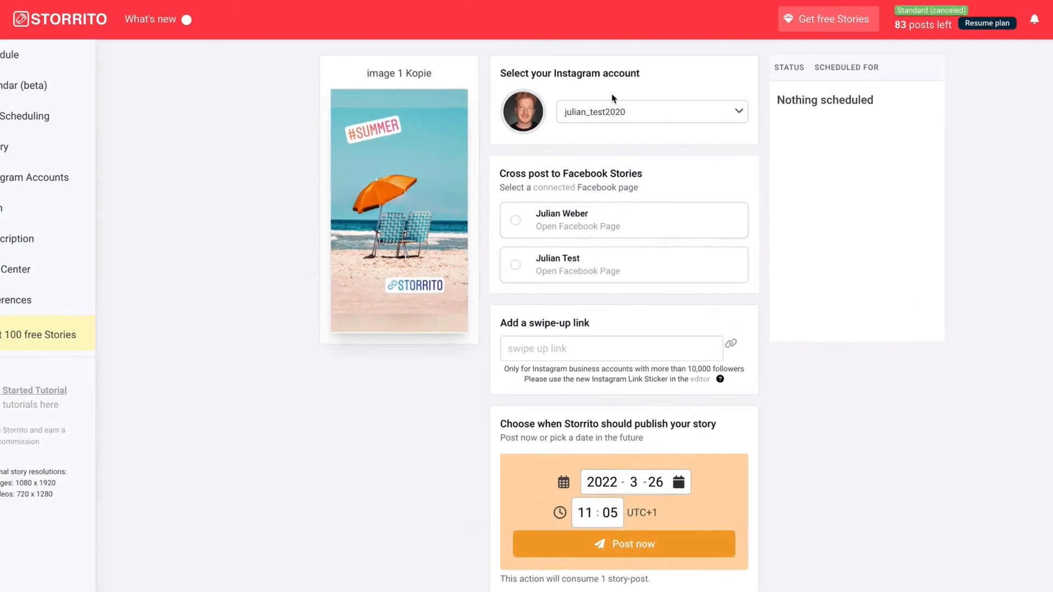
mouse_move(517, 182)
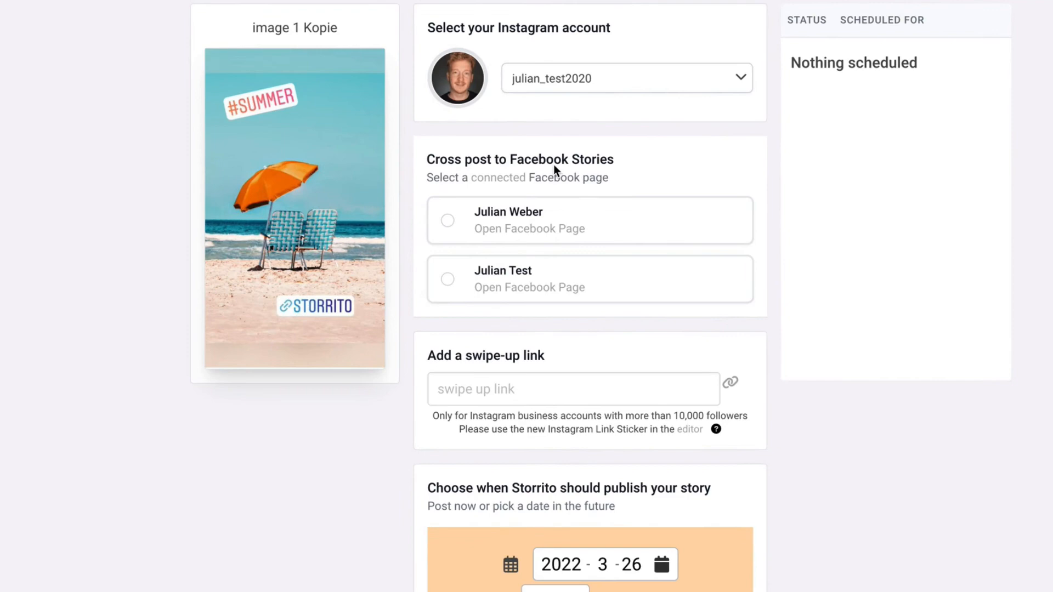
mouse_move(600, 195)
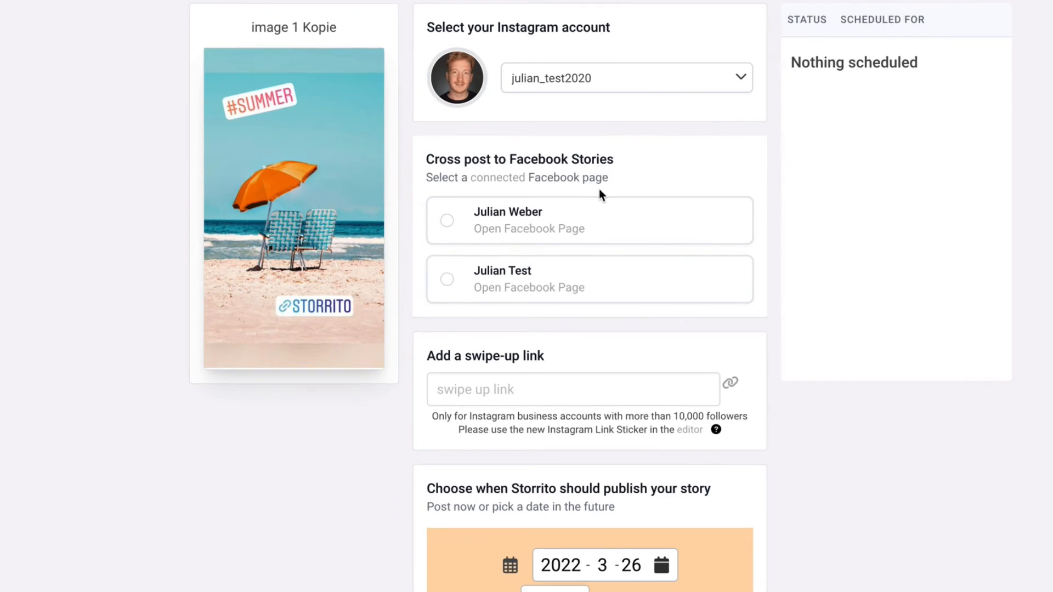
Cross-post to the Julian Test Facebook page and post the story now.
click(446, 279)
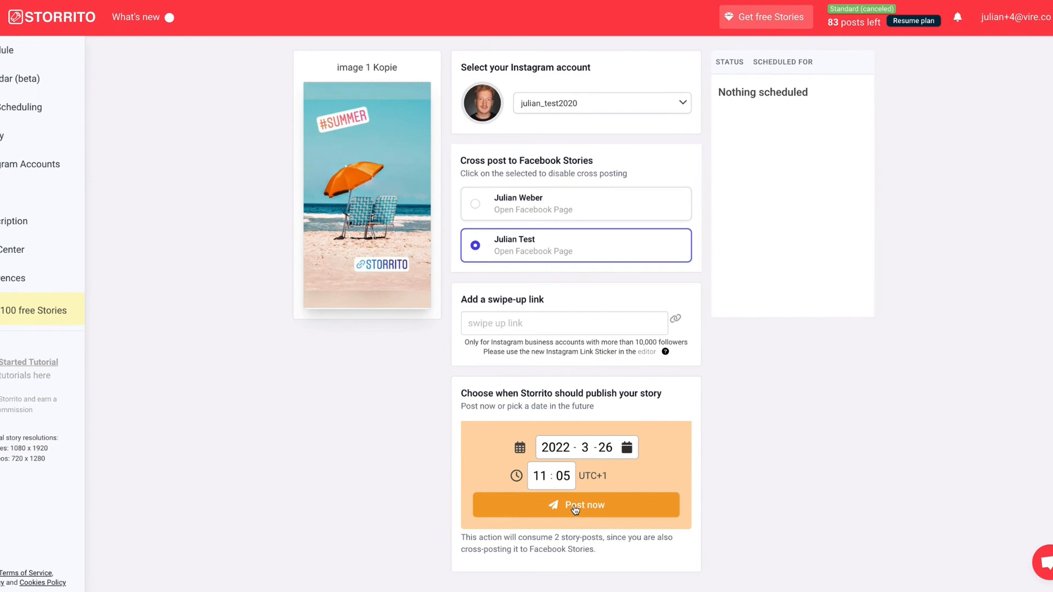
mouse_move(585, 514)
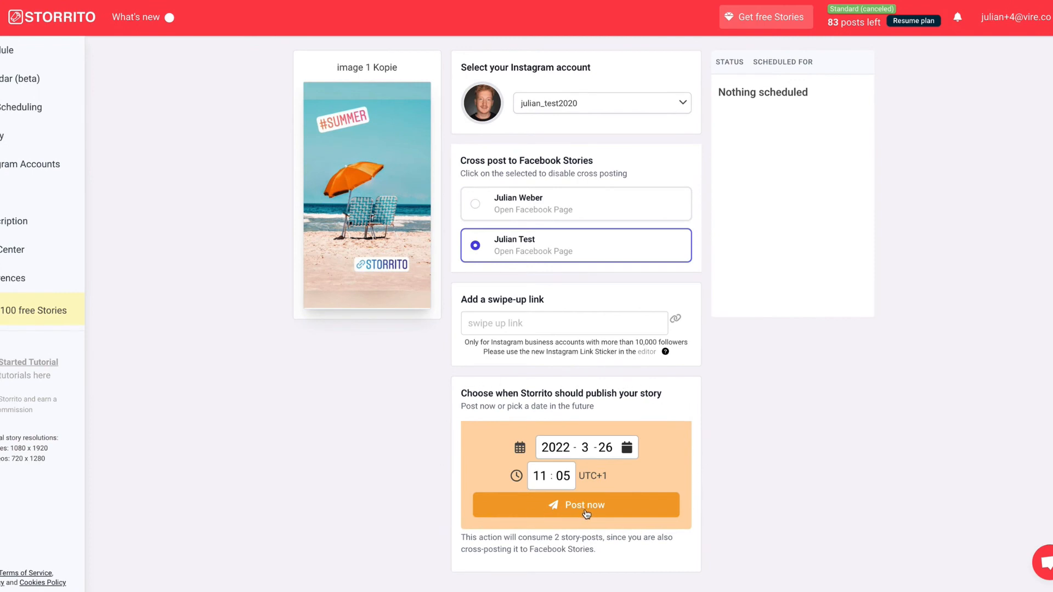
click(576, 505)
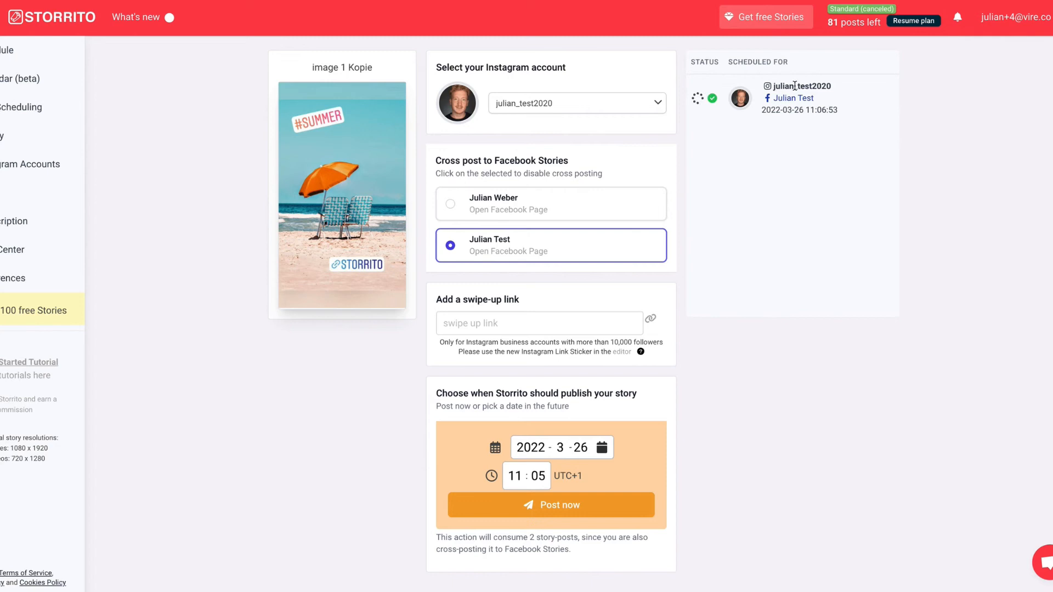
mouse_move(838, 102)
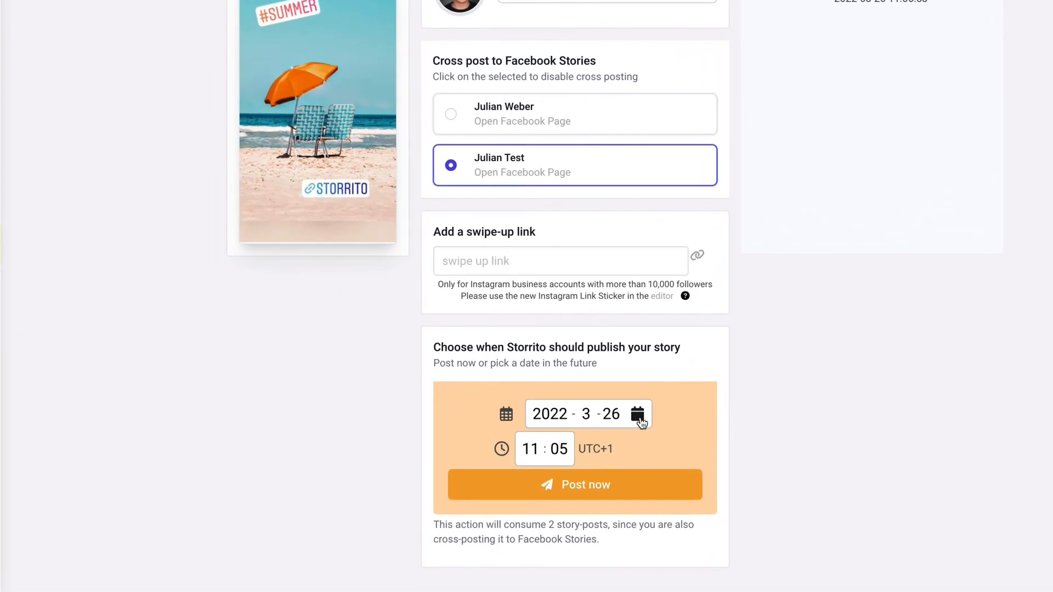
Schedule the beach story for 27 March 2022 at 11:00, then view it on Instagram.
click(638, 413)
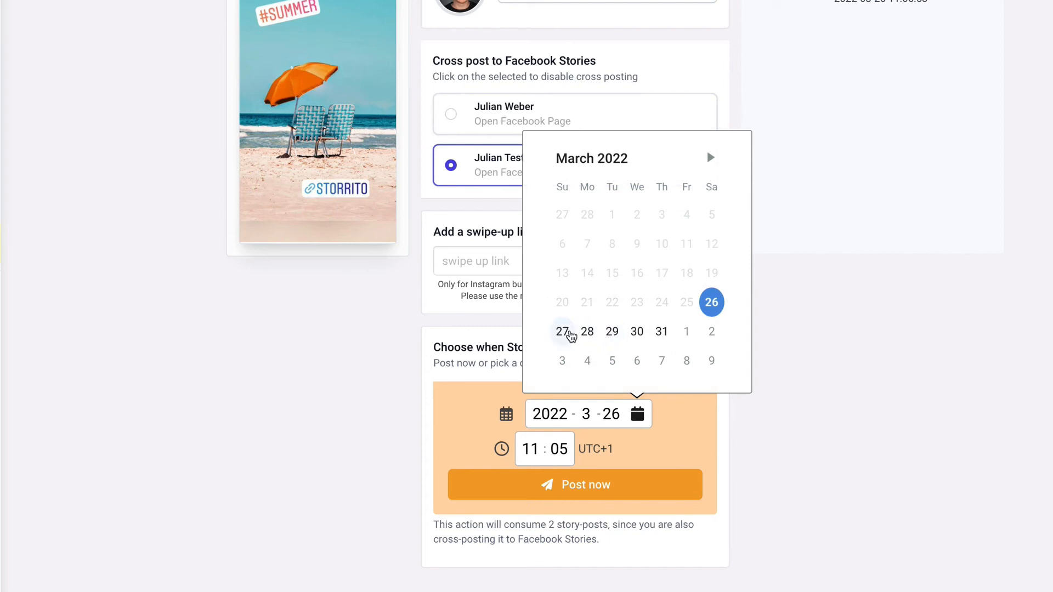
mouse_move(567, 337)
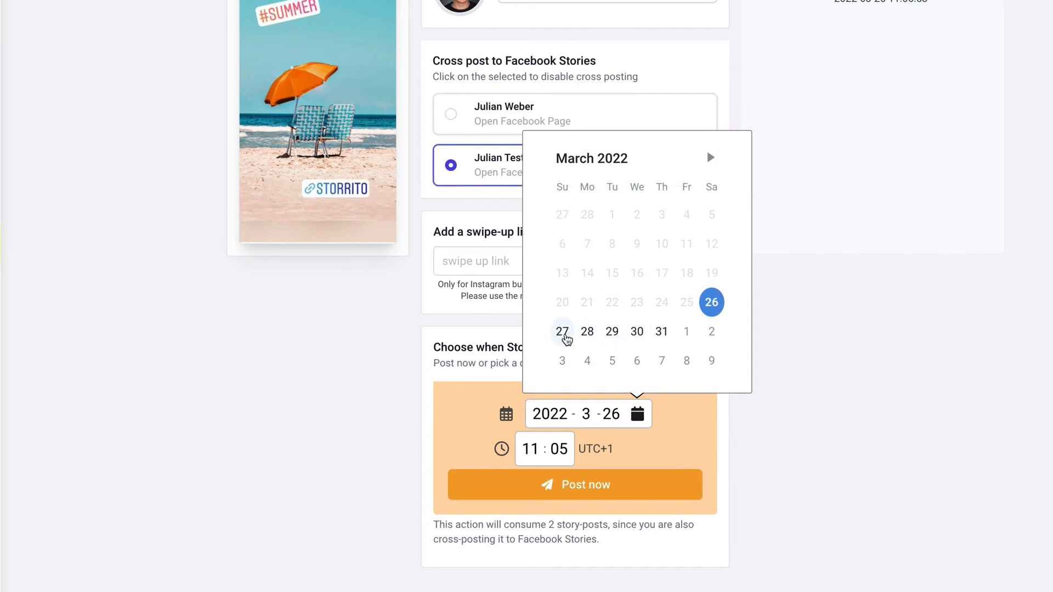
click(562, 332)
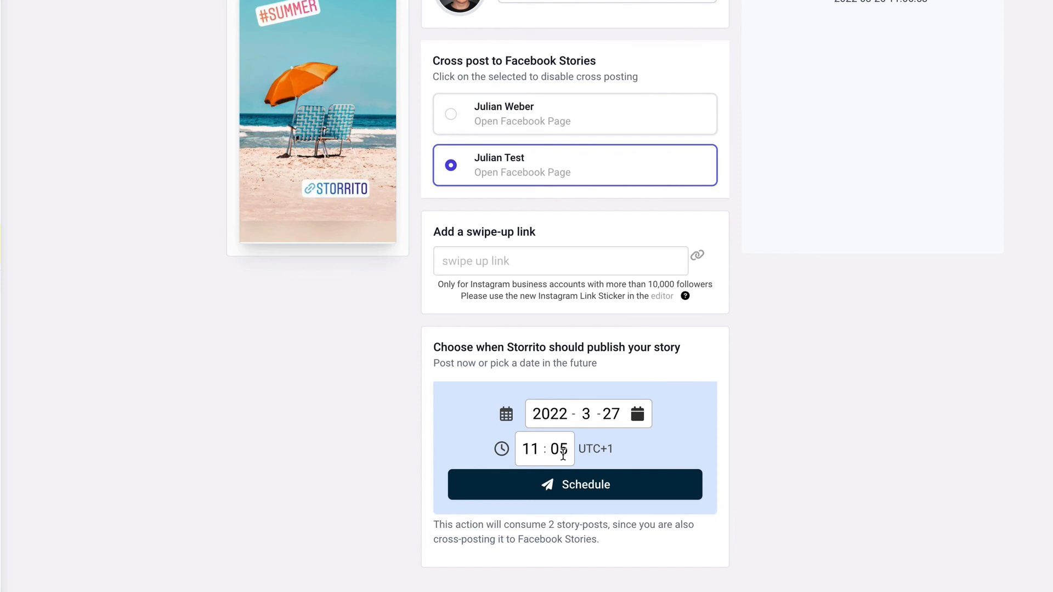
click(559, 449)
text(0)
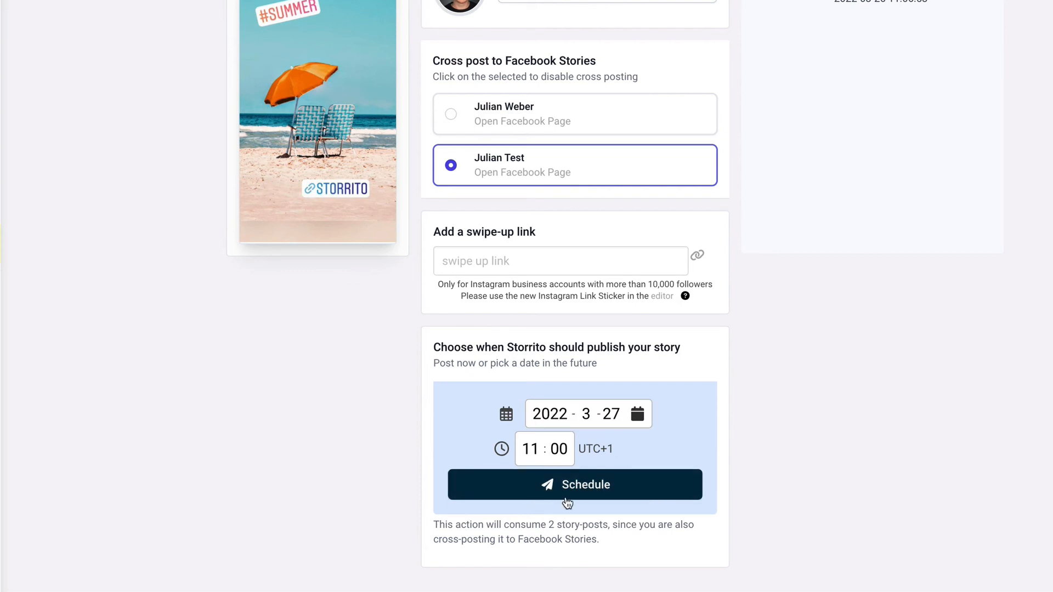
click(574, 485)
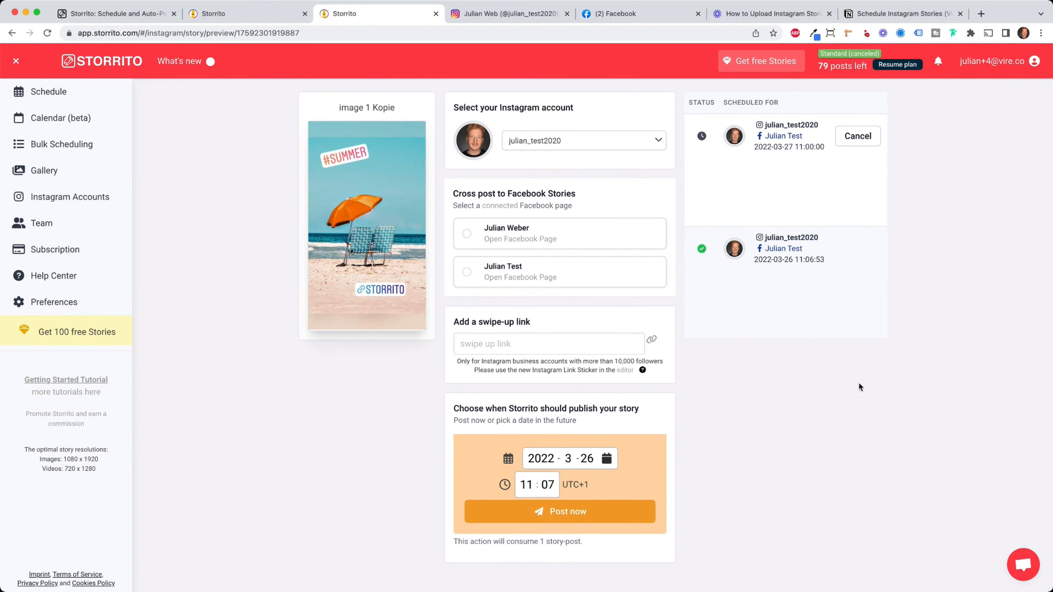
click(509, 14)
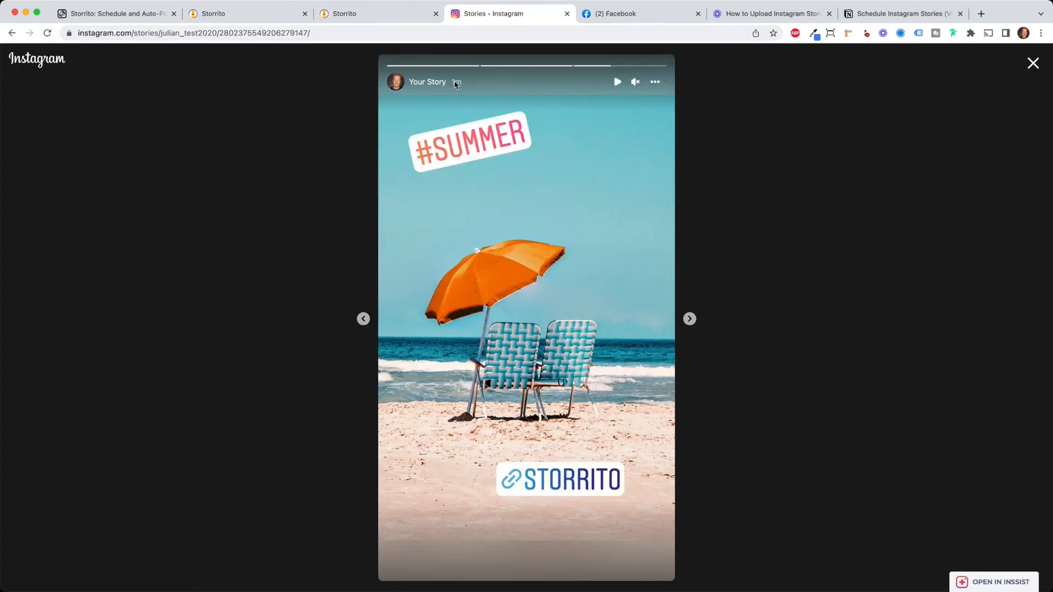
mouse_move(624, 14)
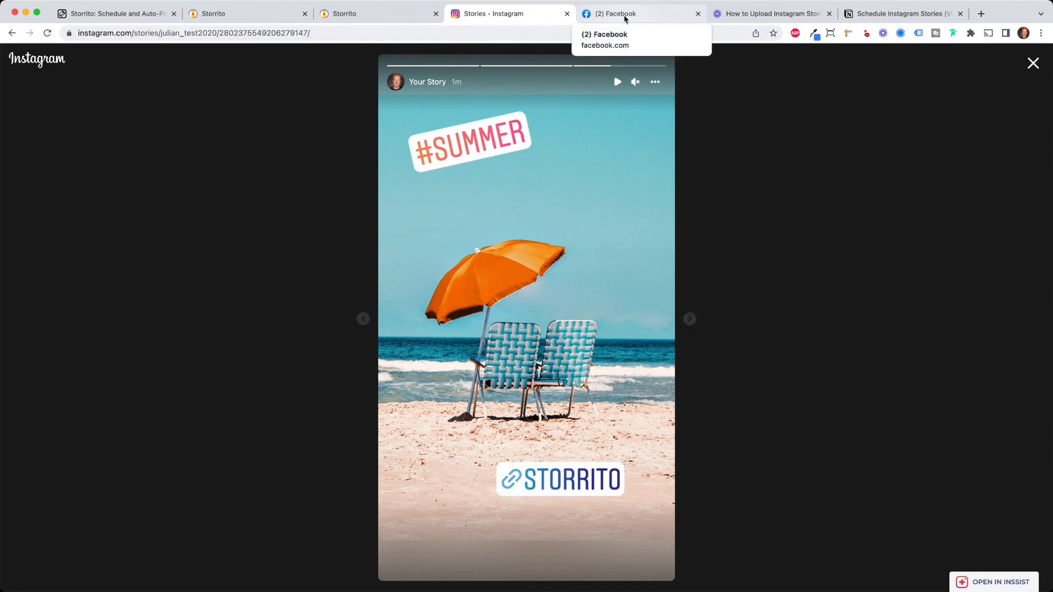
Confirm the beach story plays on Julian Test's Facebook stories, then return to Storrito.
click(638, 13)
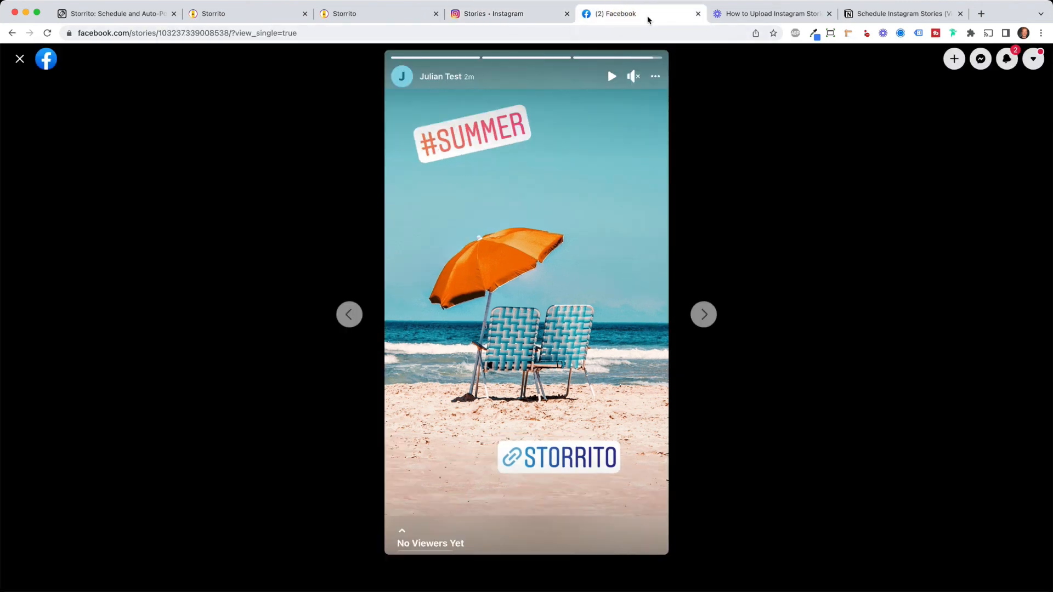
click(379, 13)
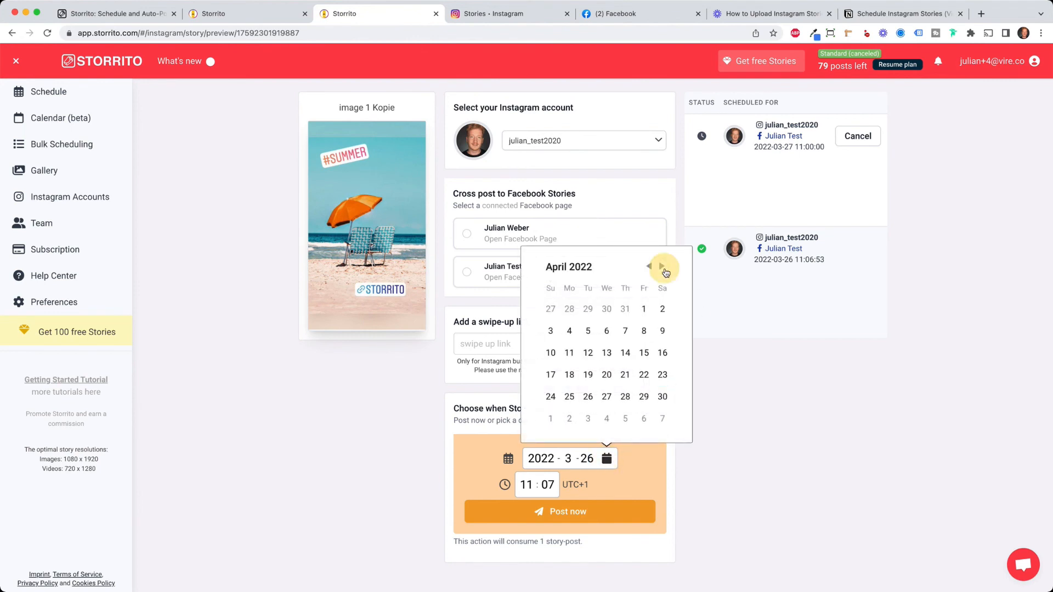
Browse later months, close the date picker without changing the date, and show storrito.com.
click(662, 267)
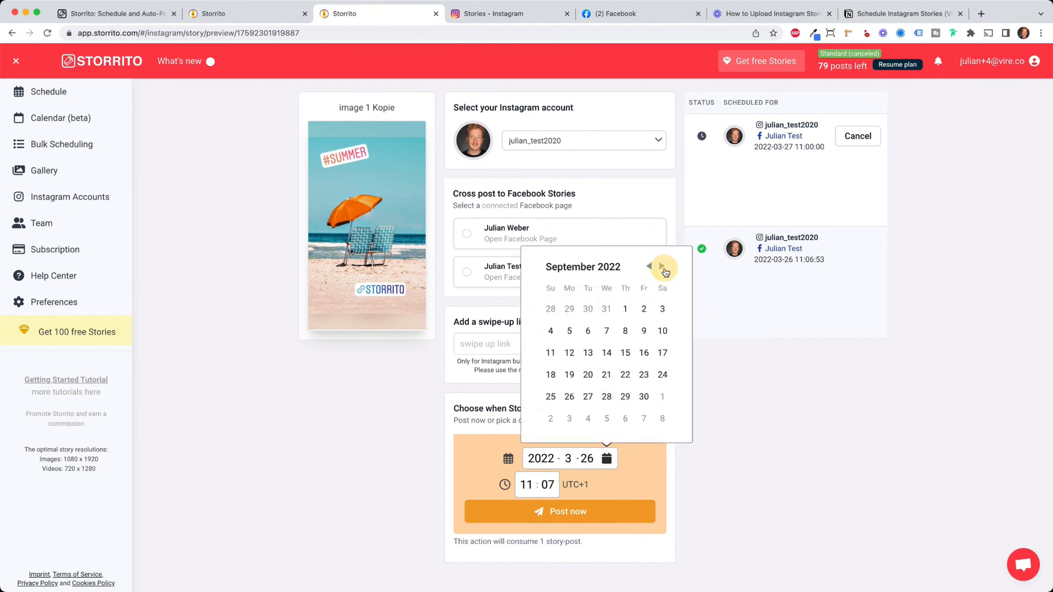
click(593, 126)
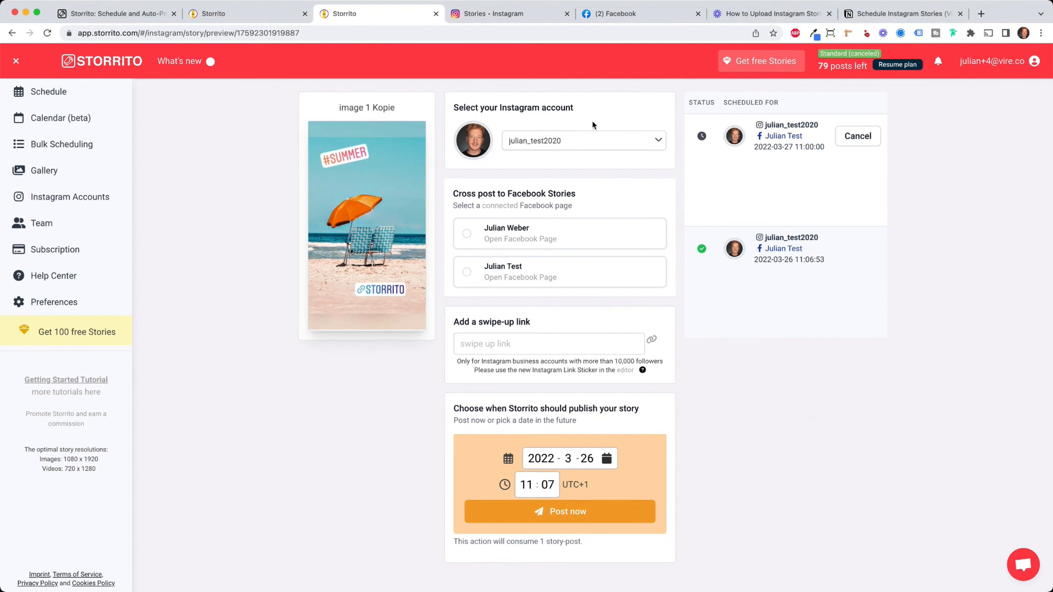
mouse_move(612, 131)
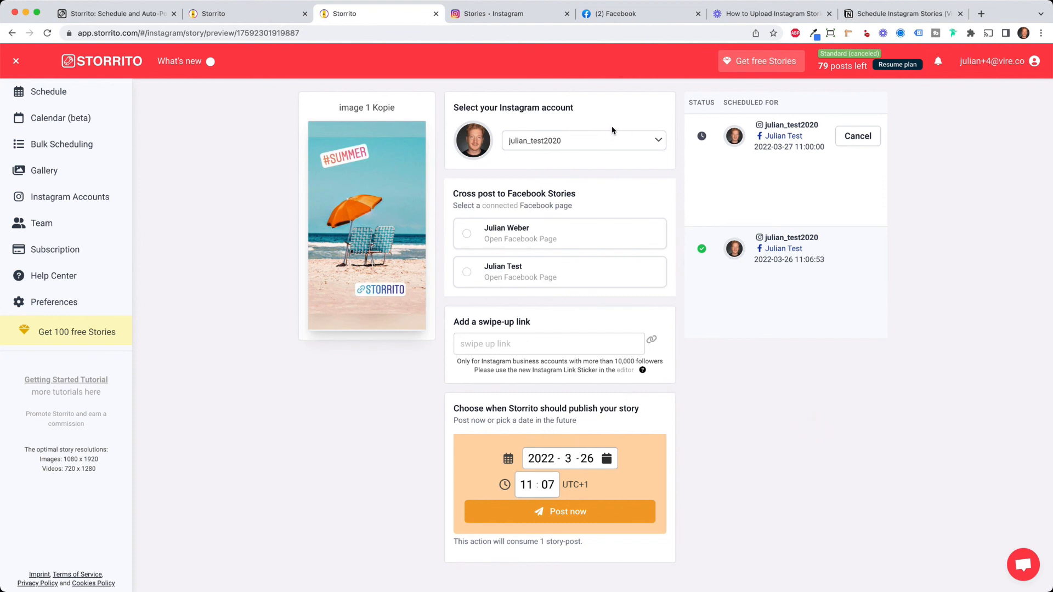
click(114, 14)
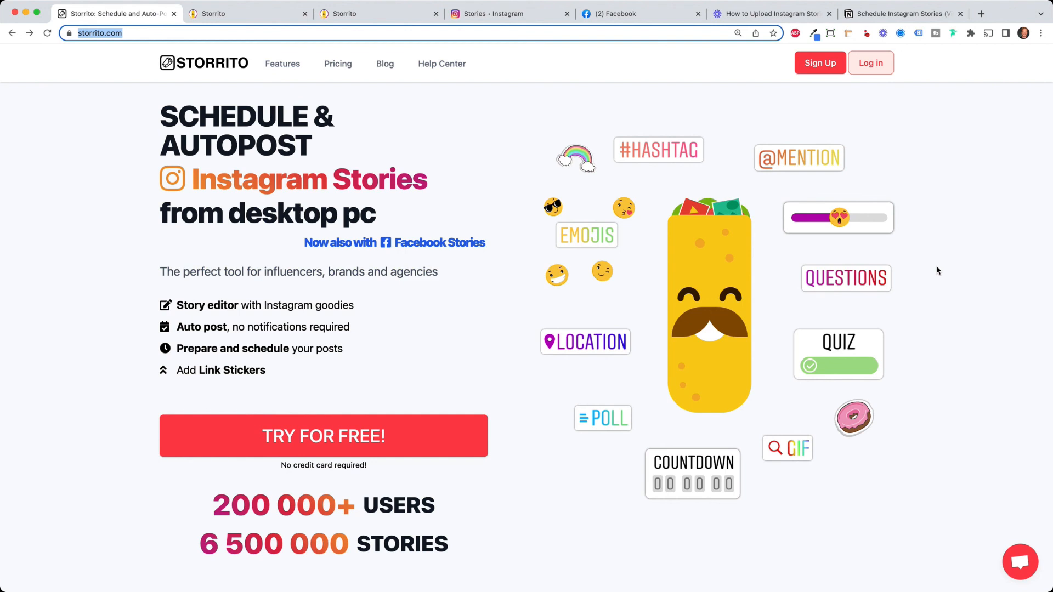
mouse_move(973, 294)
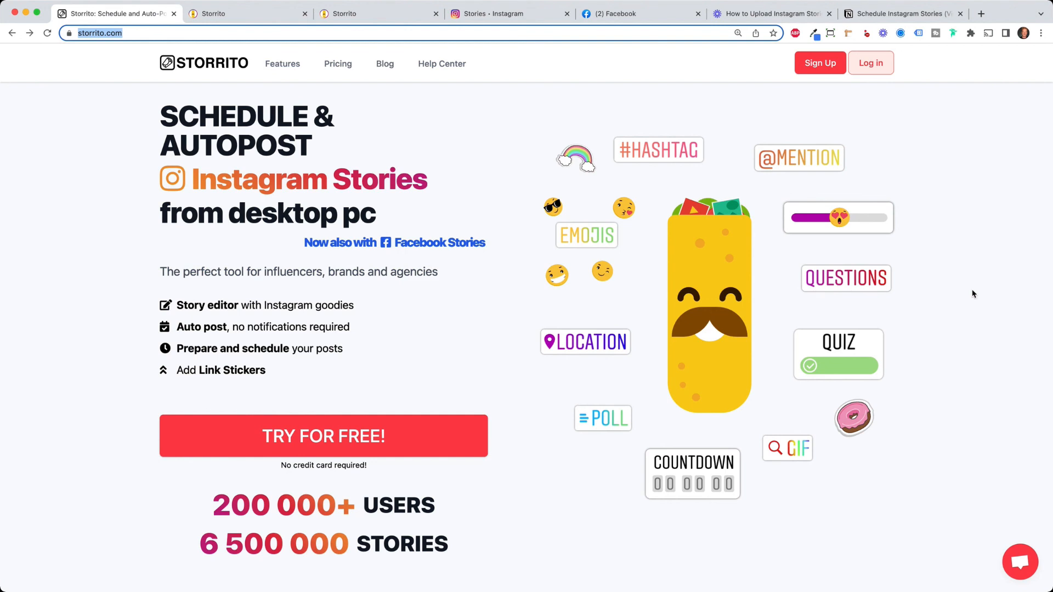